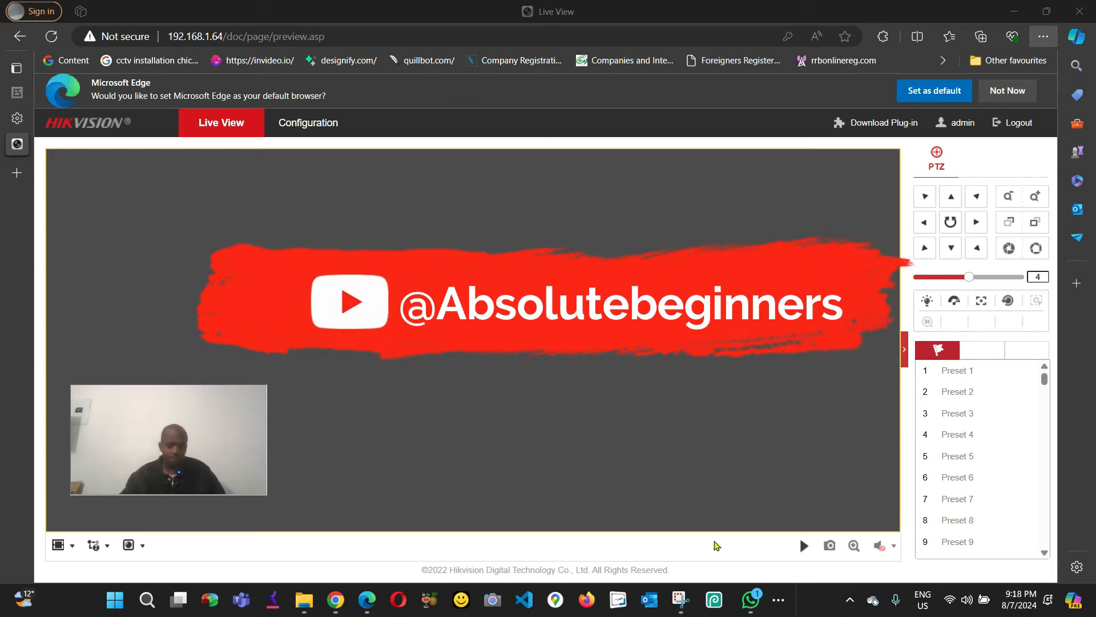
{"action": "mouse_move", "coordinate": [739, 521]}
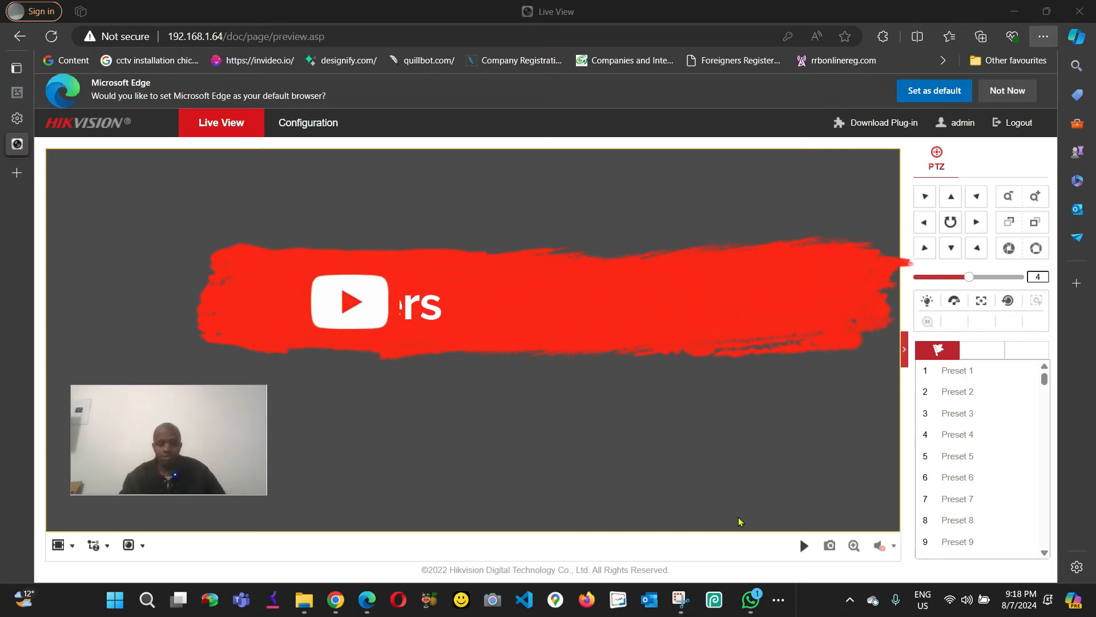
Step: Start the camera's live video twice; a 'Live view failed' note appears
{"action": "left_click", "coordinate": [803, 546]}
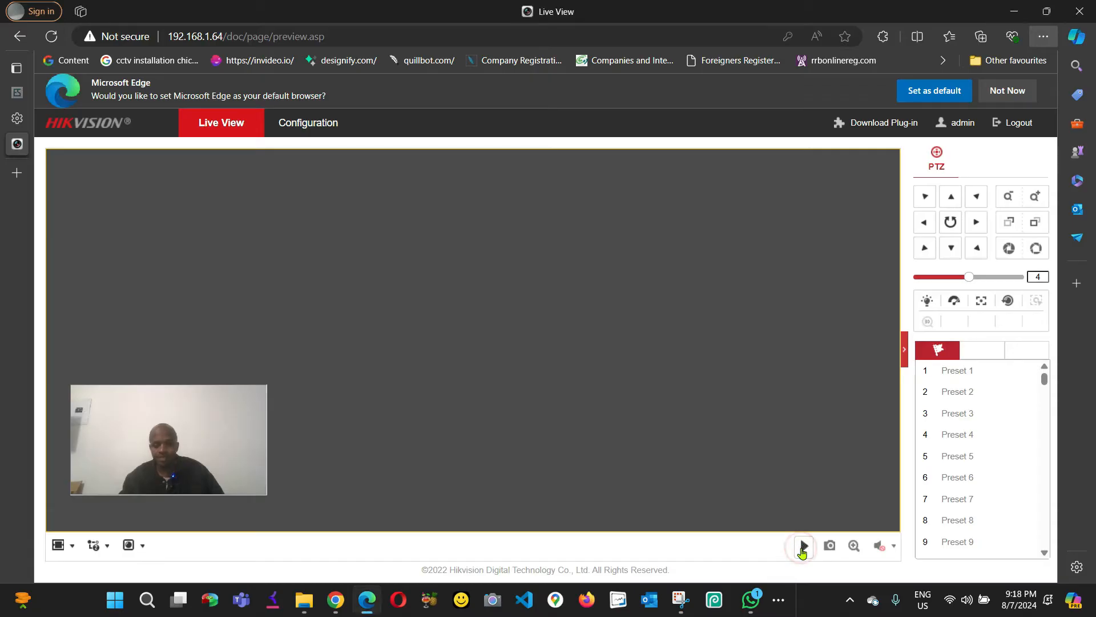
{"action": "left_click", "coordinate": [803, 546]}
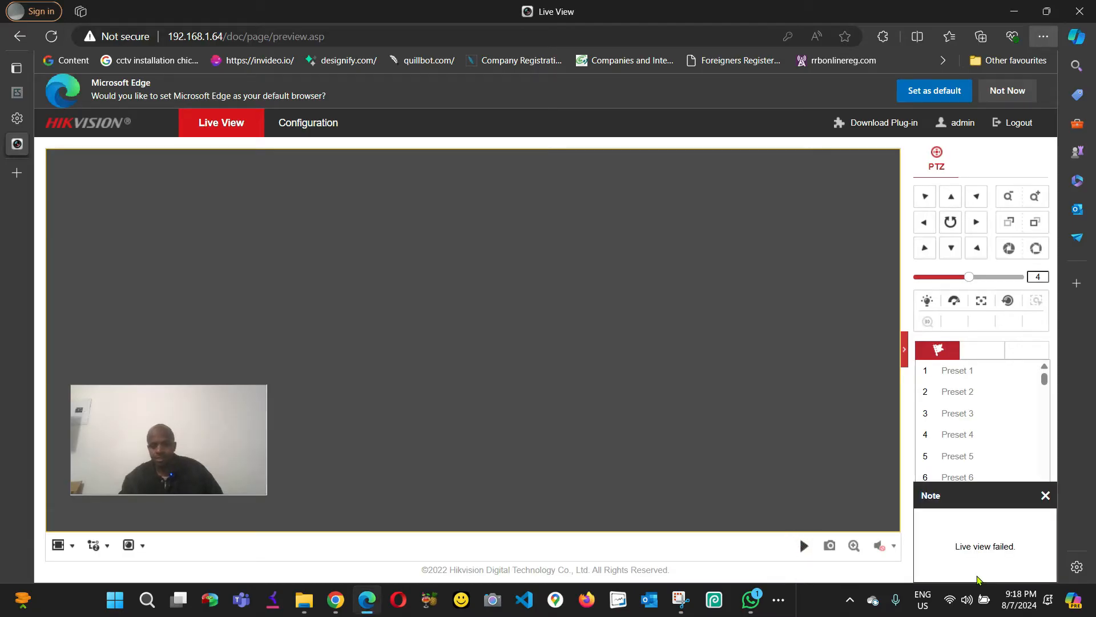
{"action": "mouse_move", "coordinate": [1027, 552]}
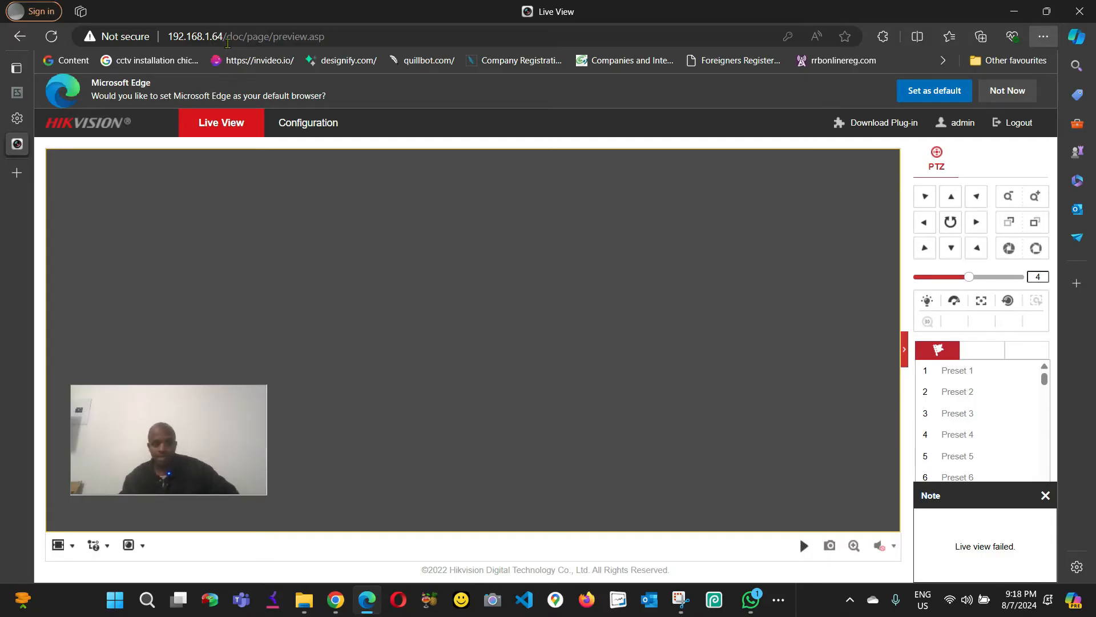
{"action": "left_click", "coordinate": [1046, 495]}
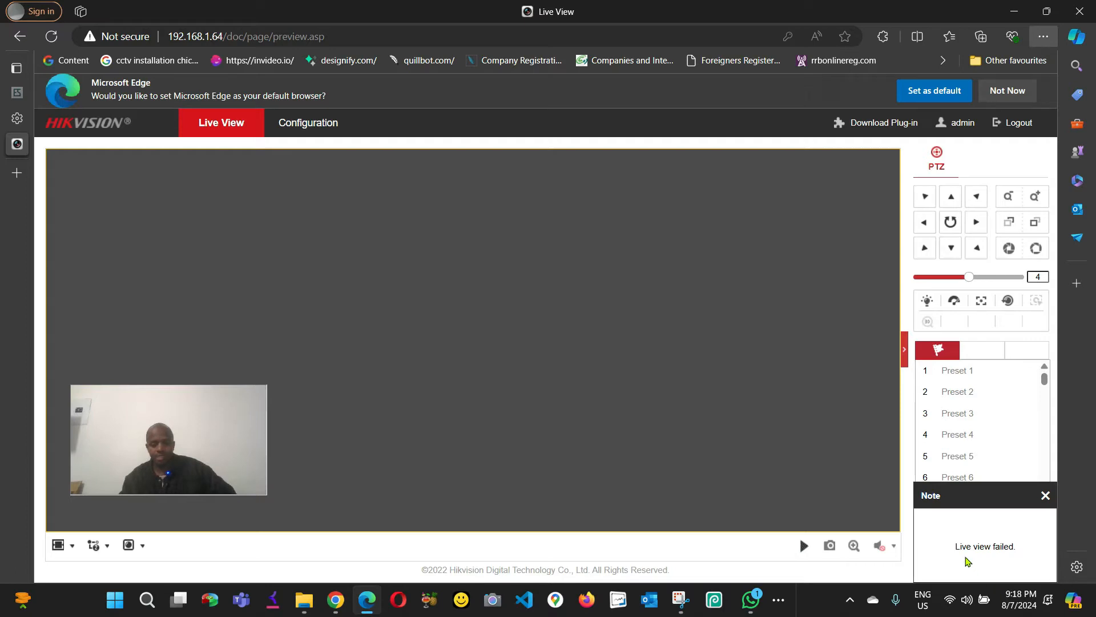
{"action": "mouse_move", "coordinate": [838, 610]}
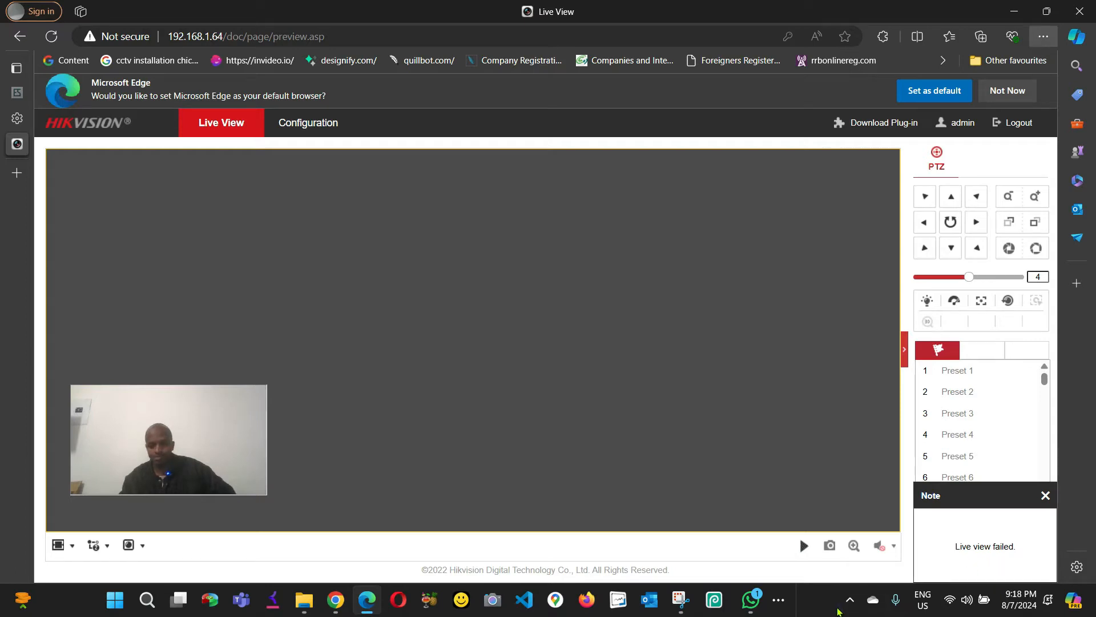
Step: Show the hidden tray icons, check the screen recorder controls and hide them again
{"action": "left_click", "coordinate": [850, 599]}
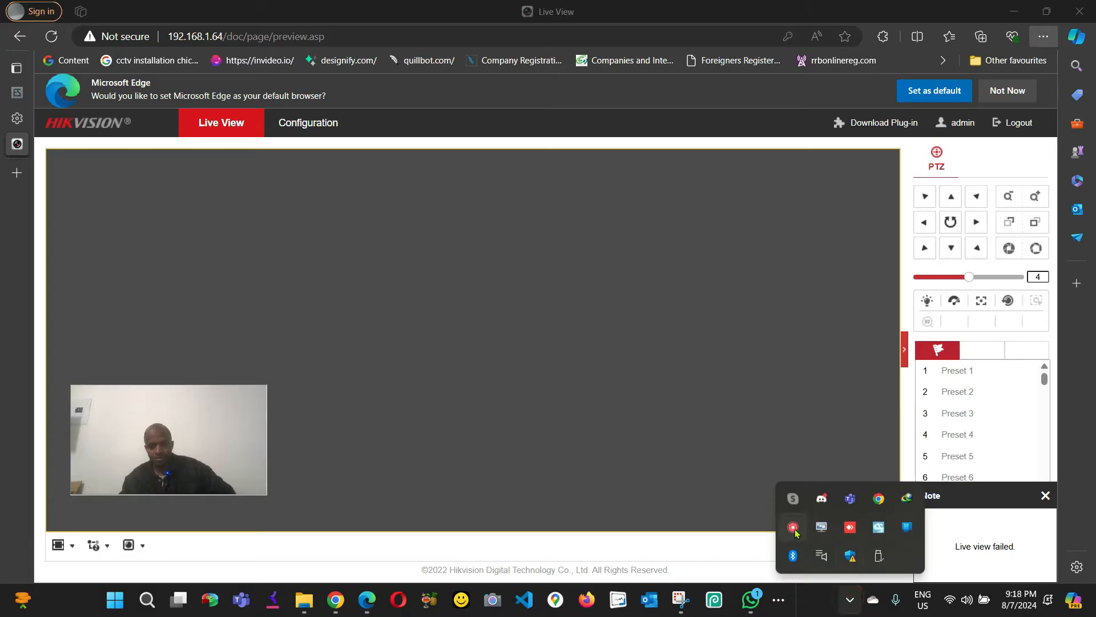
{"action": "left_click", "coordinate": [793, 527]}
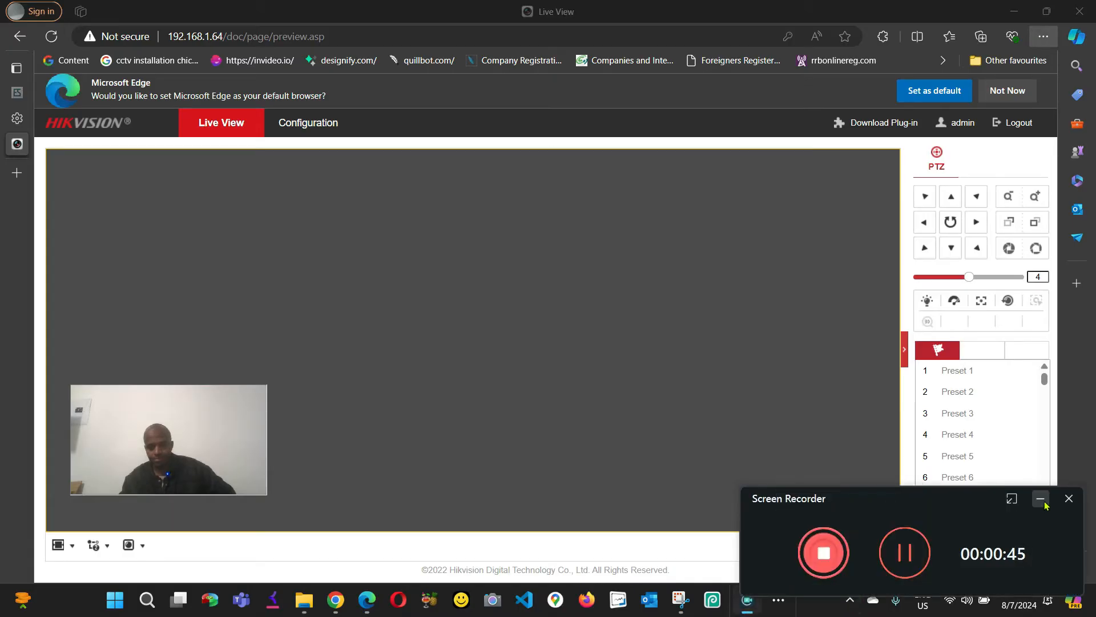
{"action": "left_click", "coordinate": [1039, 498]}
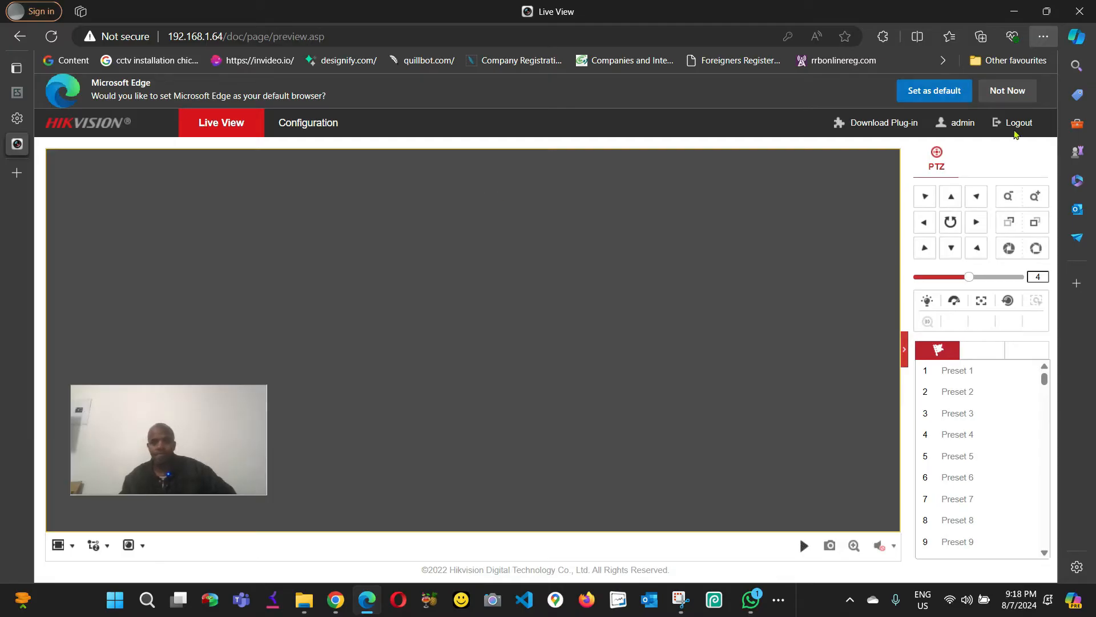
{"action": "mouse_move", "coordinate": [992, 346]}
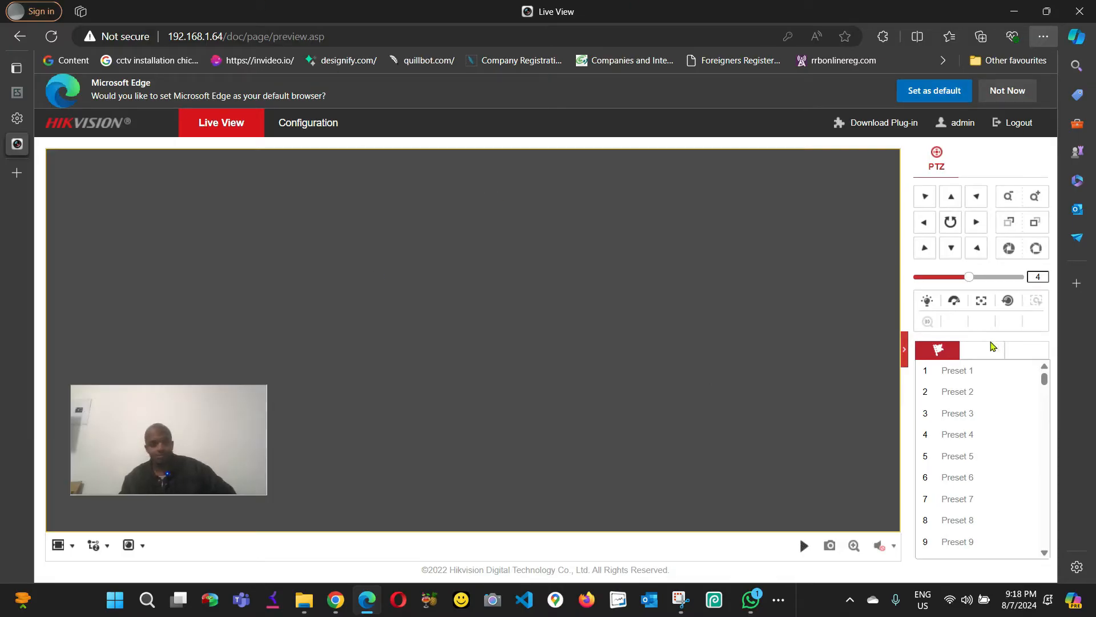
{"action": "mouse_move", "coordinate": [532, 172]}
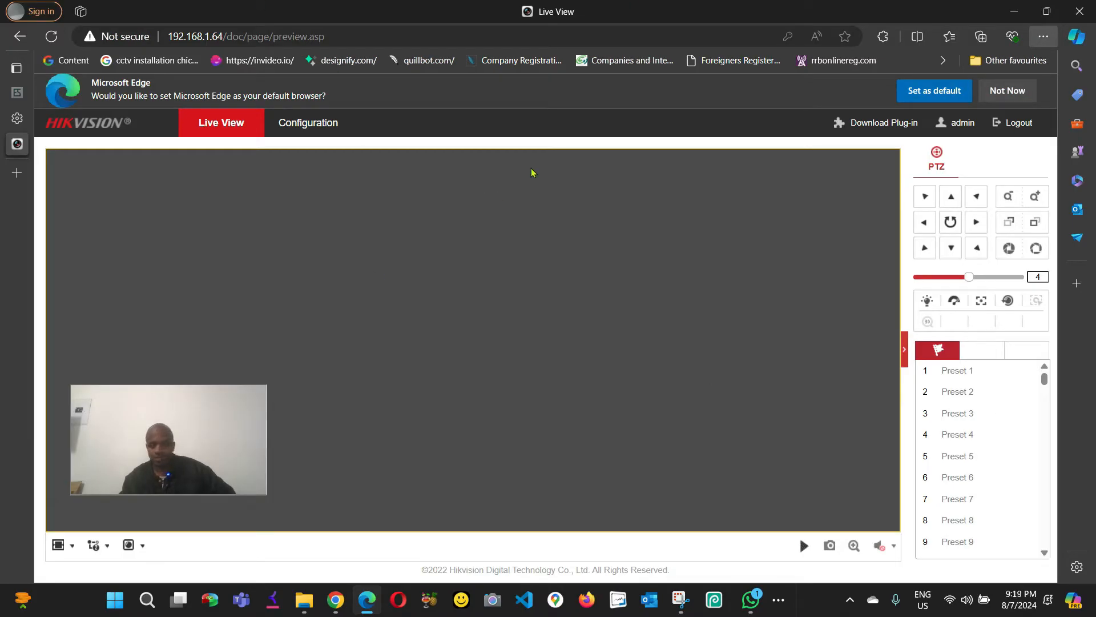
{"action": "mouse_move", "coordinate": [1043, 36]}
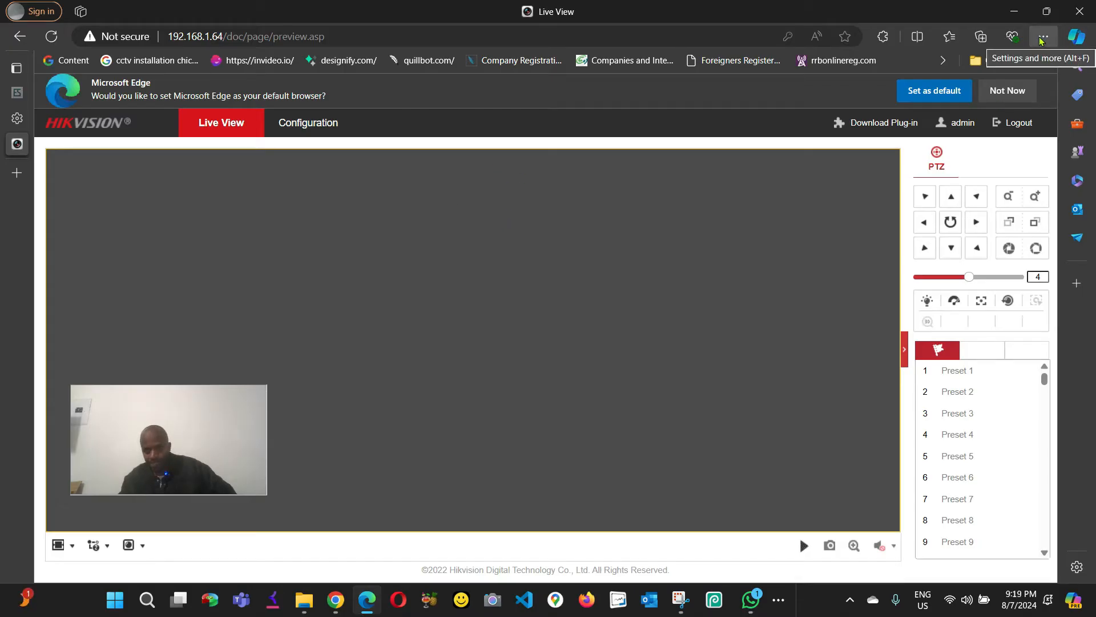
{"action": "mouse_move", "coordinate": [1031, 39]}
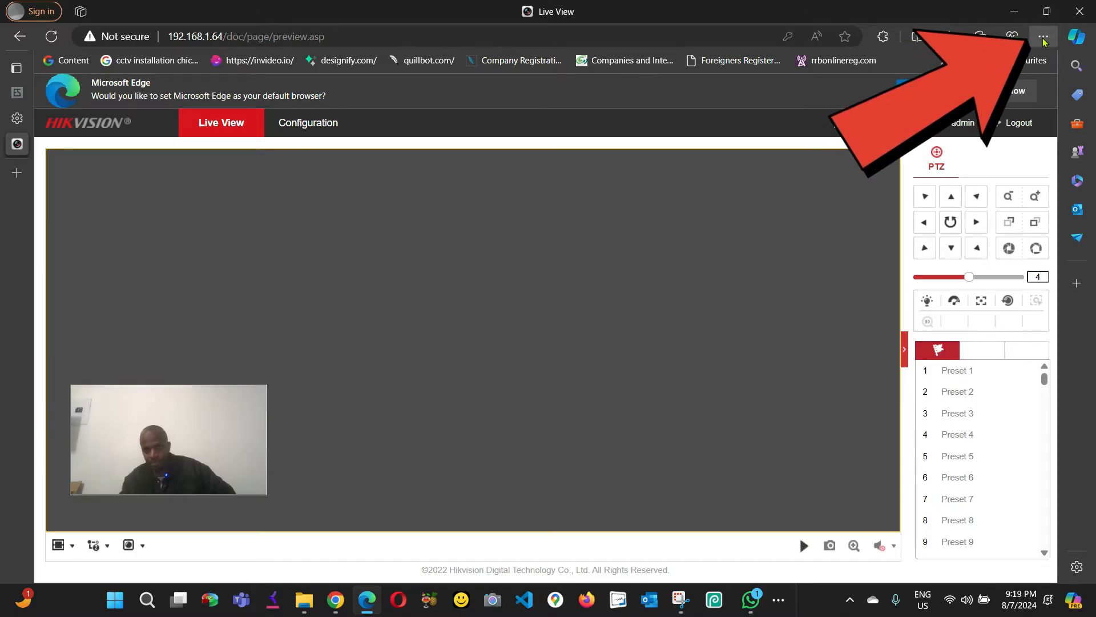
Step: Go to Edge Settings from the Settings and more menu
{"action": "left_click", "coordinate": [1043, 37]}
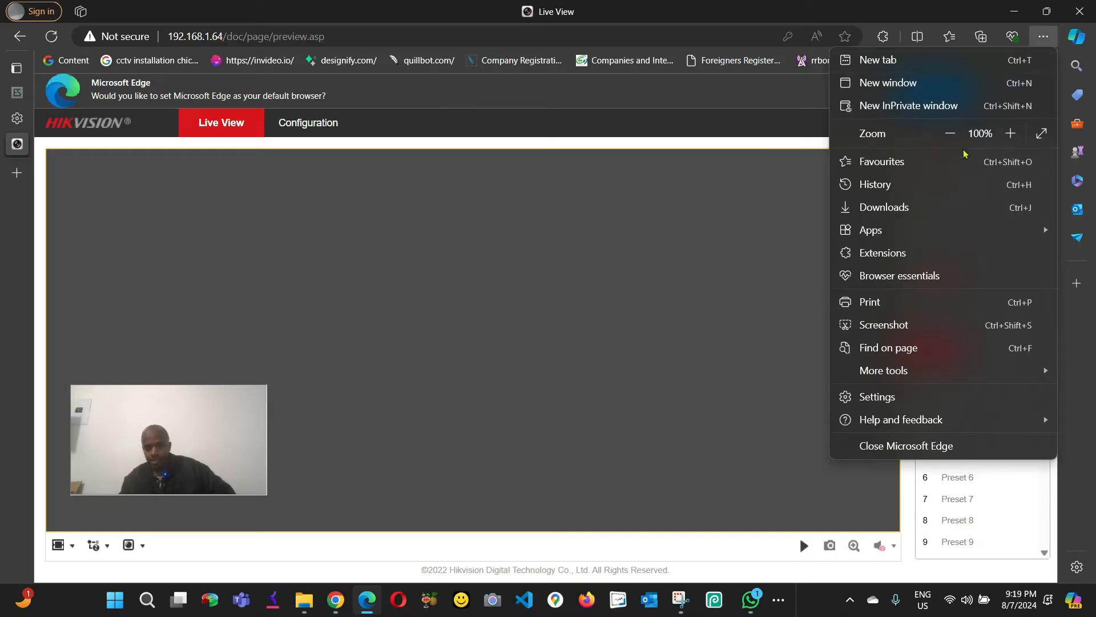
{"action": "mouse_move", "coordinate": [877, 396]}
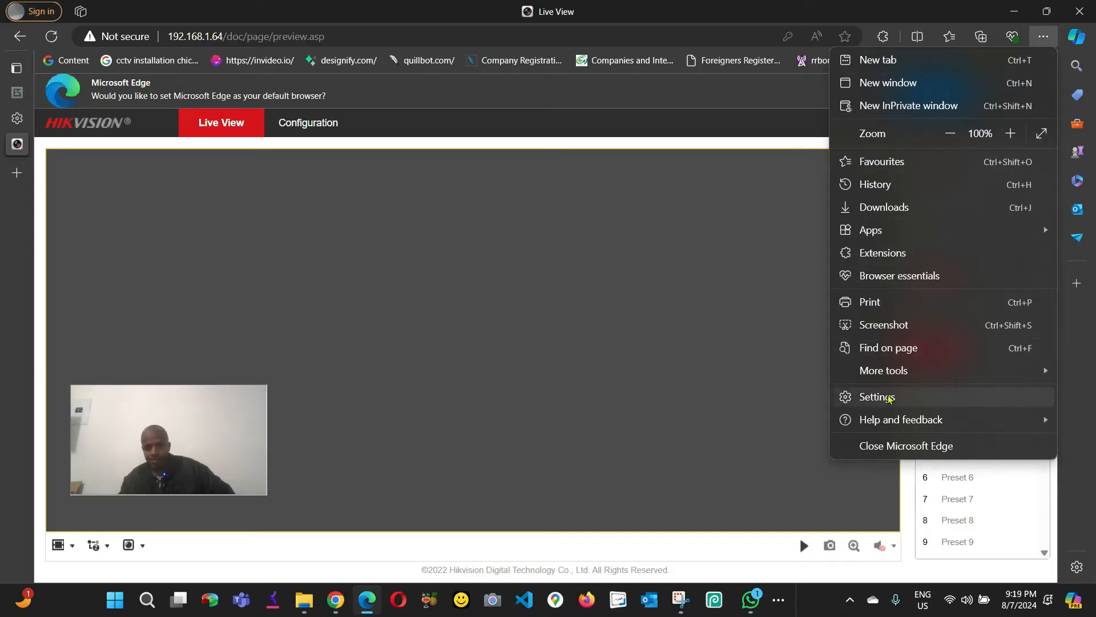
{"action": "left_click", "coordinate": [875, 396]}
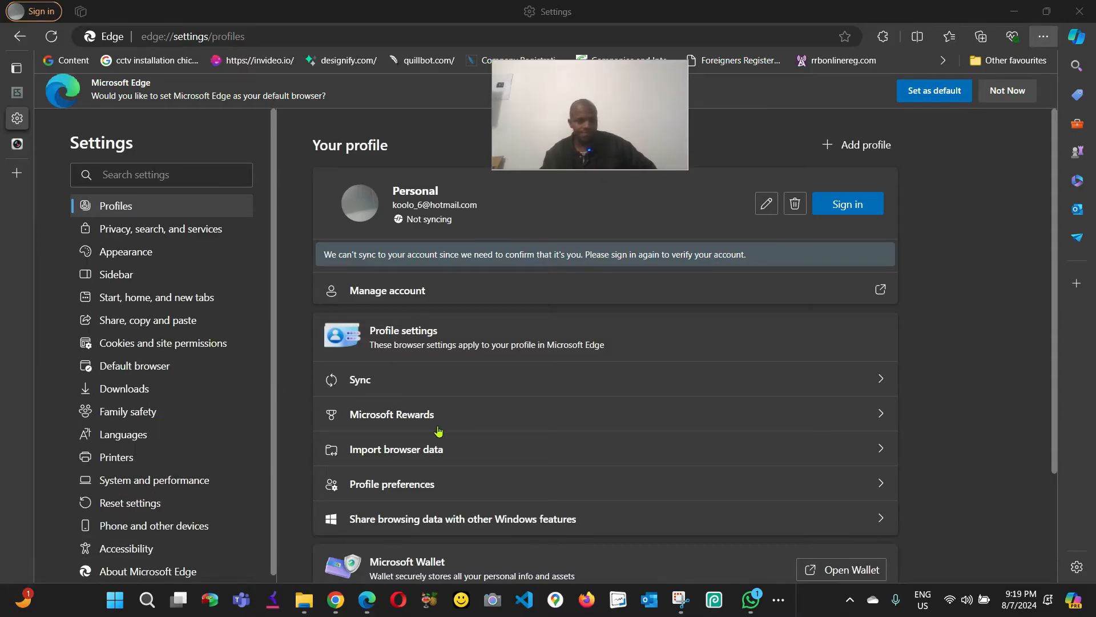
{"action": "mouse_move", "coordinate": [115, 456]}
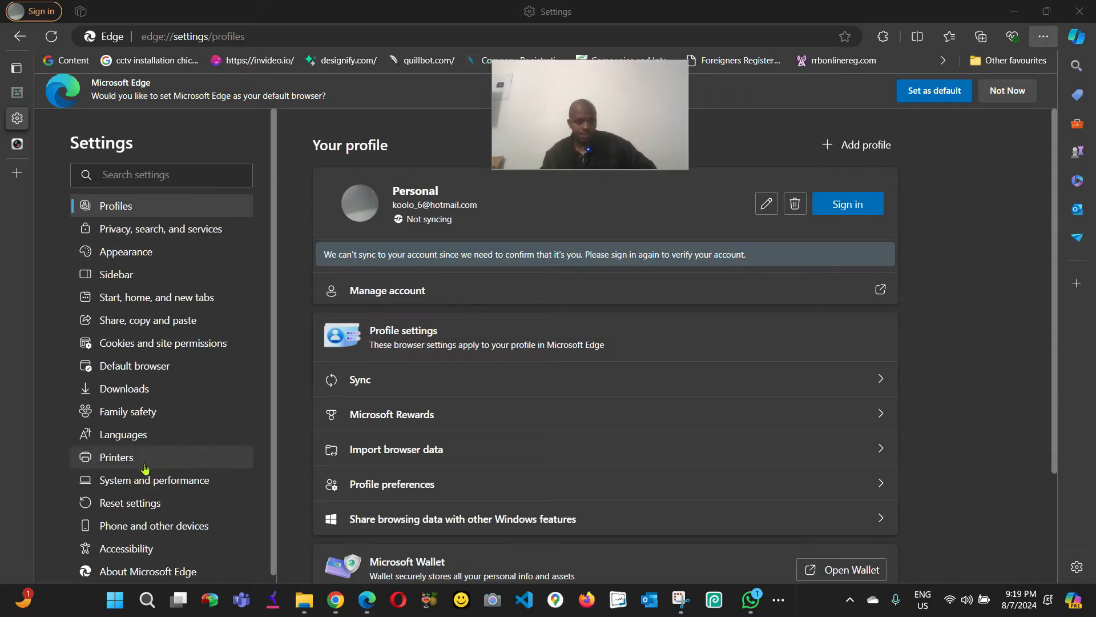
{"action": "mouse_move", "coordinate": [134, 366]}
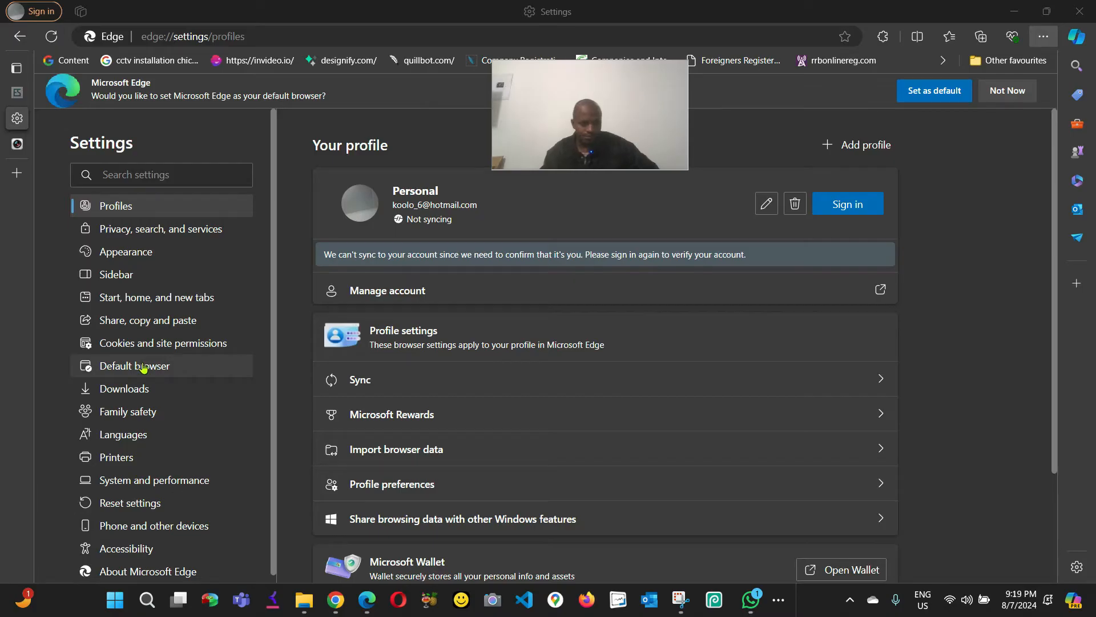
Step: Under Default browser, set 'Allow sites to be reloaded in Internet Explorer mode' to Allow
{"action": "left_click", "coordinate": [134, 365]}
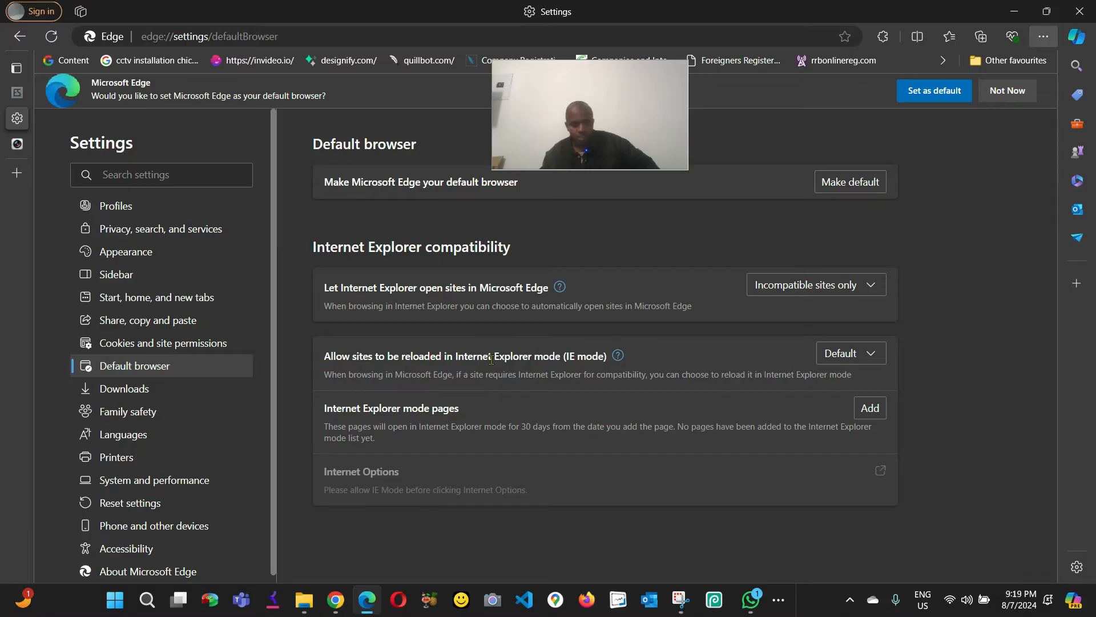
{"action": "mouse_move", "coordinate": [551, 369]}
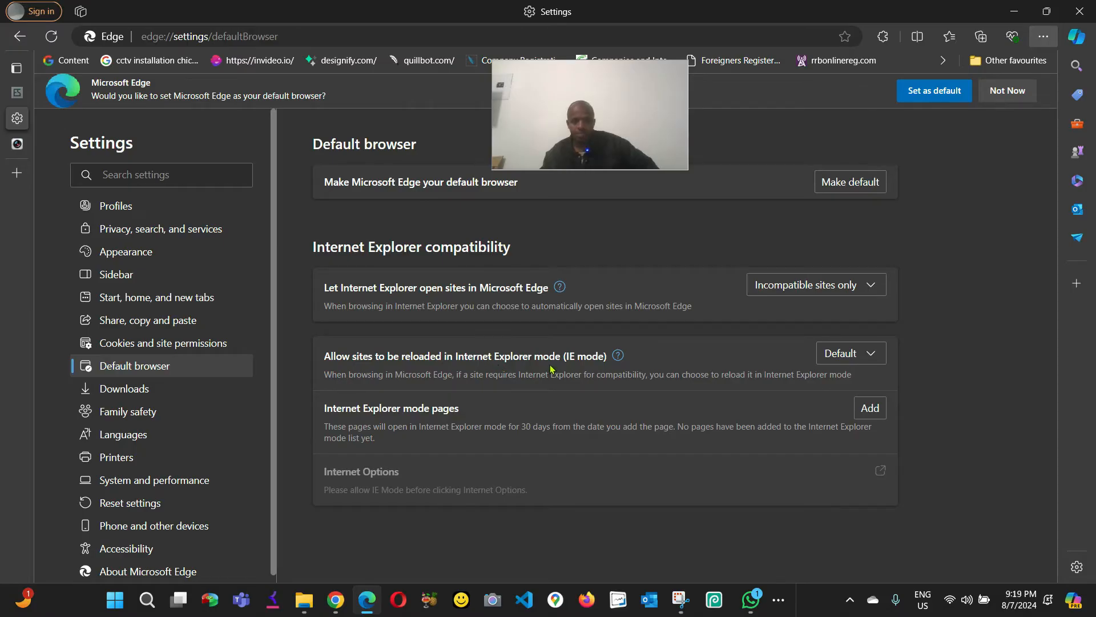
{"action": "left_click", "coordinate": [850, 353]}
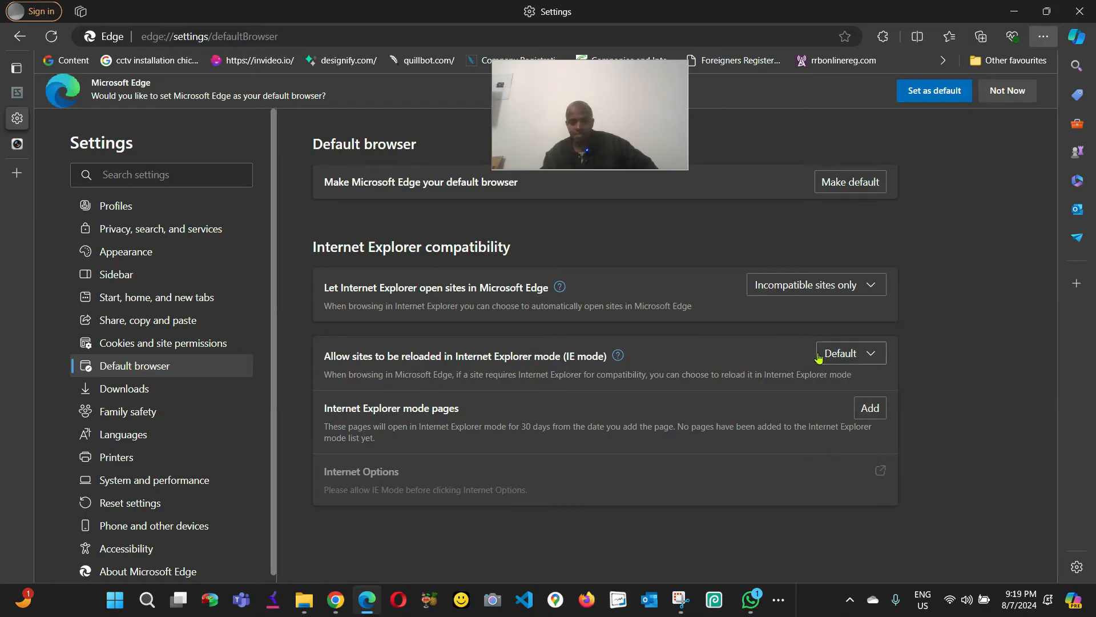
{"action": "left_click", "coordinate": [849, 352]}
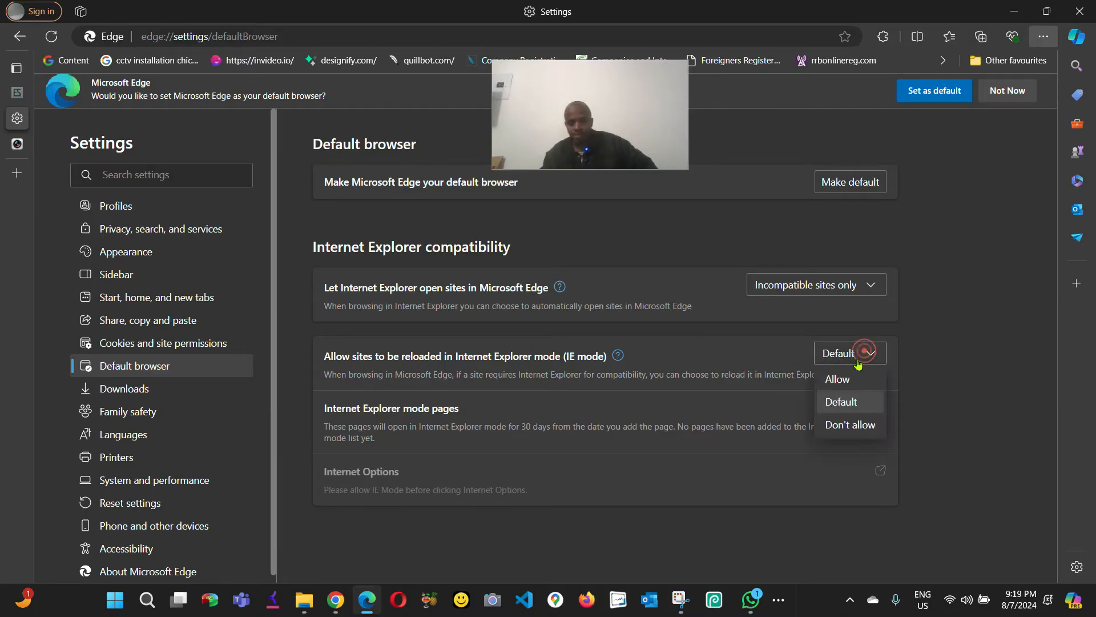
{"action": "left_click", "coordinate": [837, 378]}
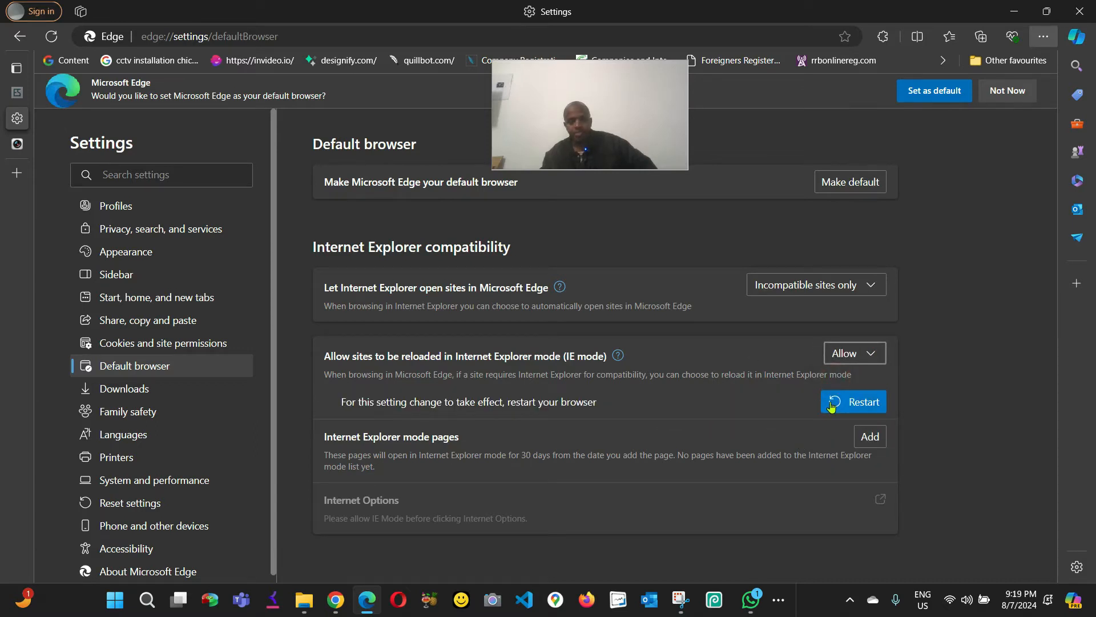
{"action": "mouse_move", "coordinate": [820, 403]}
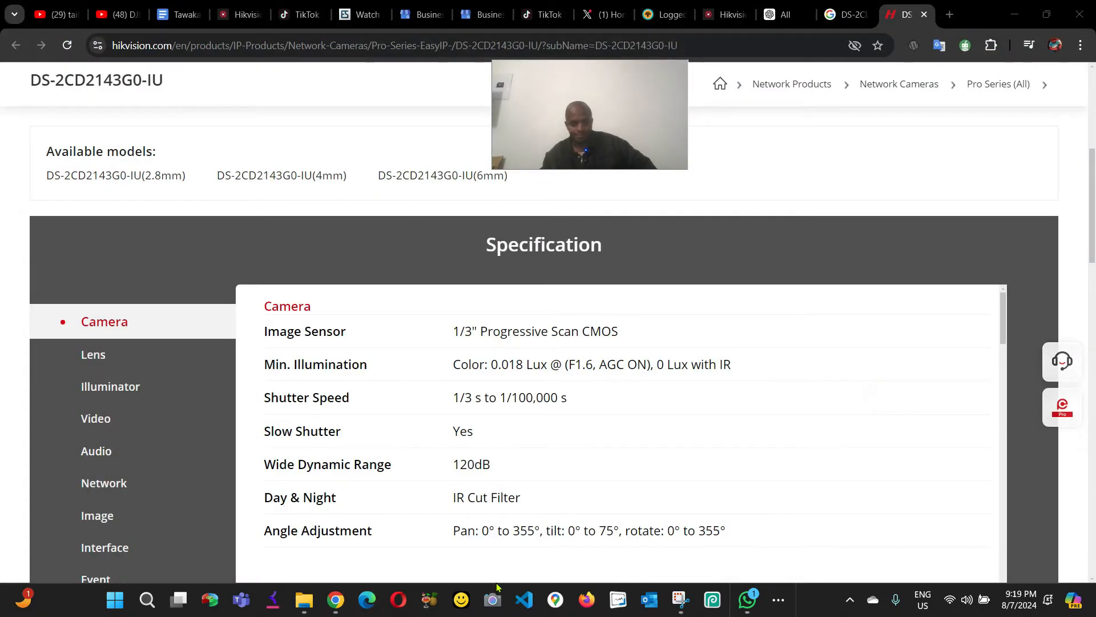
Step: Restart Edge so the IE mode setting takes effect
{"action": "left_click", "coordinate": [367, 600]}
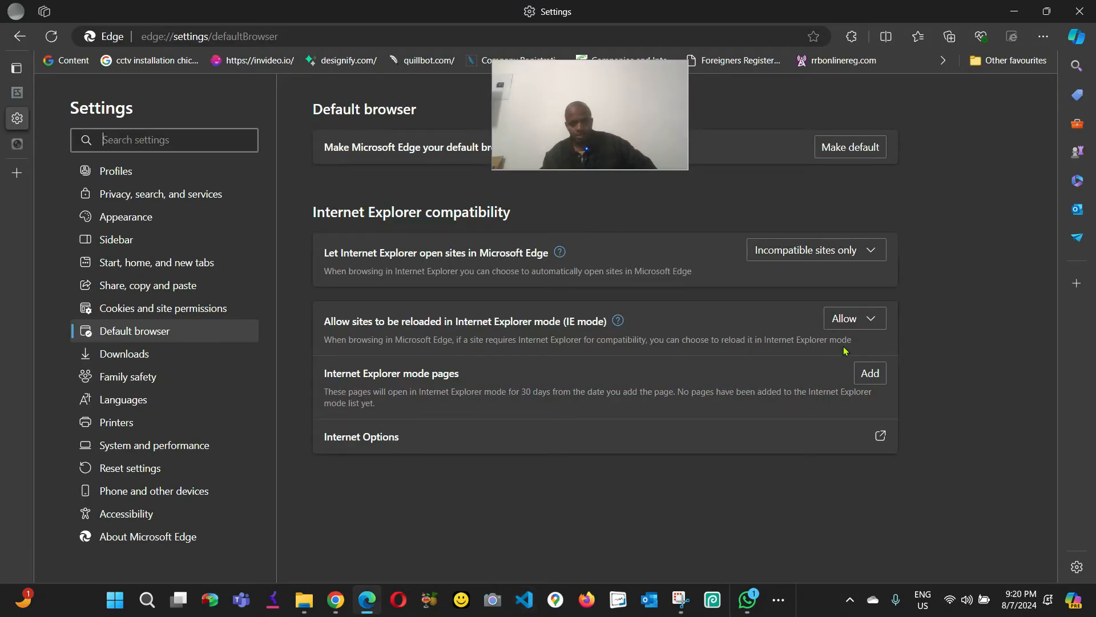
{"action": "mouse_move", "coordinate": [862, 327]}
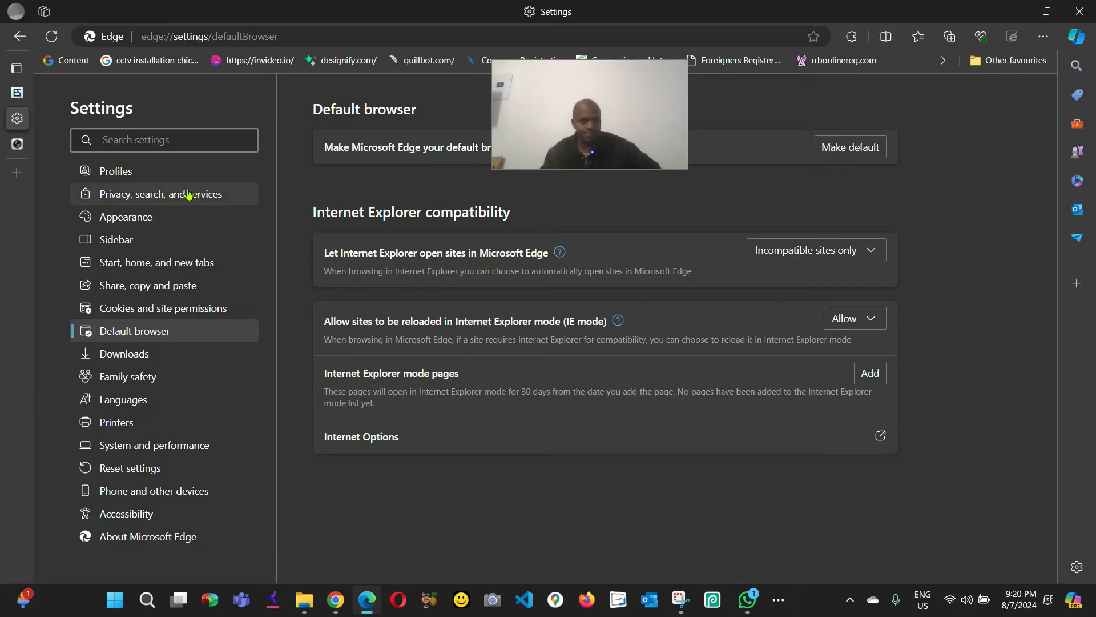
{"action": "mouse_move", "coordinate": [126, 217]}
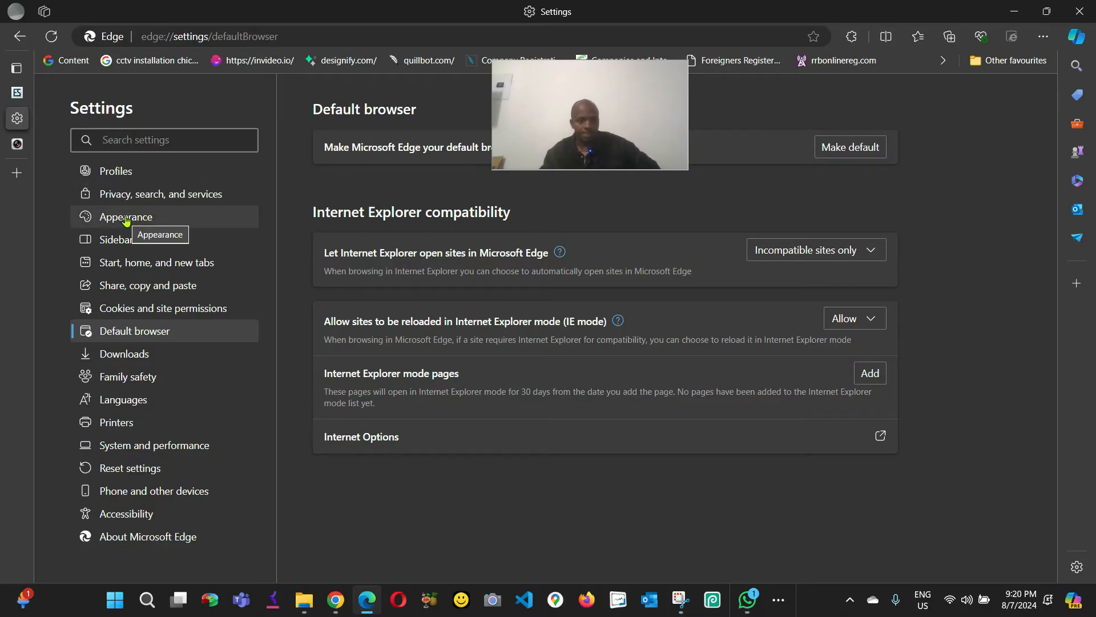
{"action": "left_click", "coordinate": [126, 217]}
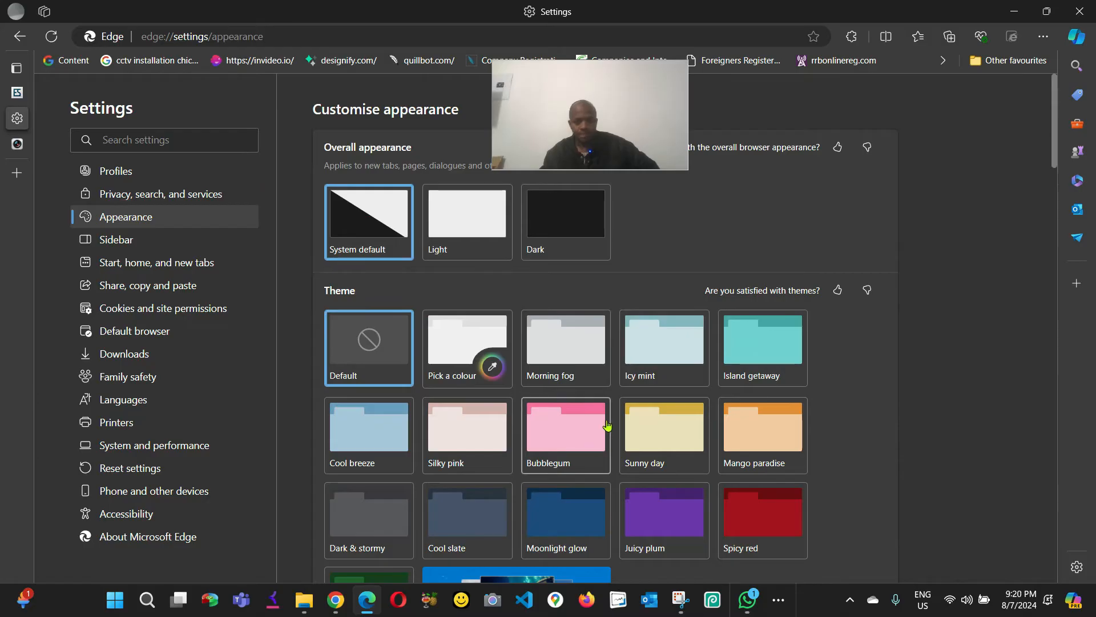
{"action": "scroll", "scroll_direction": "down", "scroll_amount": 3}
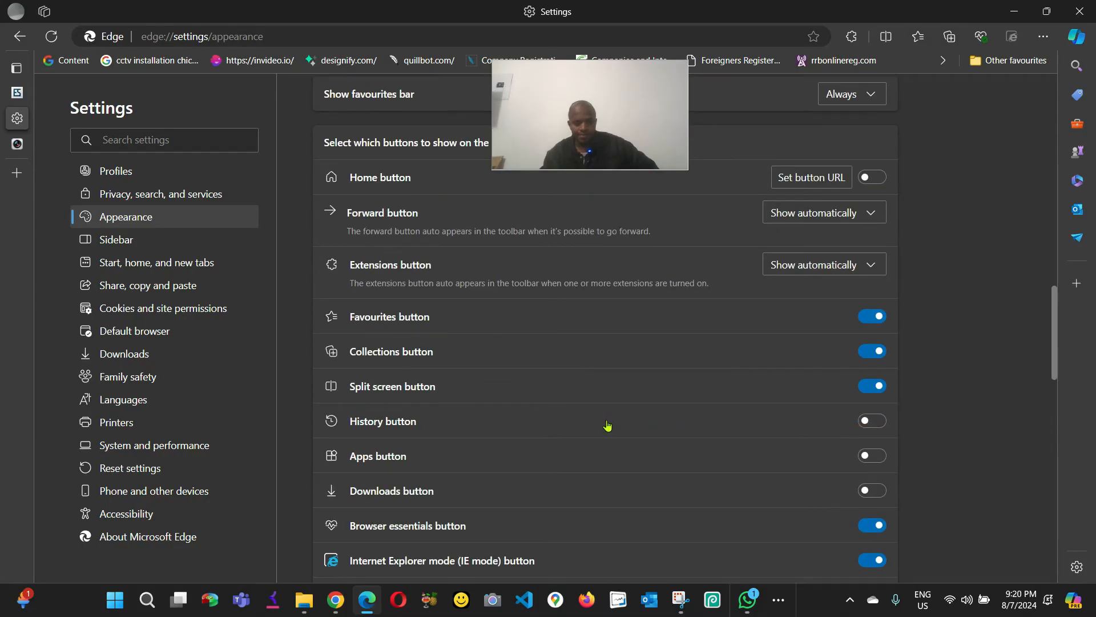
{"action": "scroll", "scroll_direction": "down", "scroll_amount": 3}
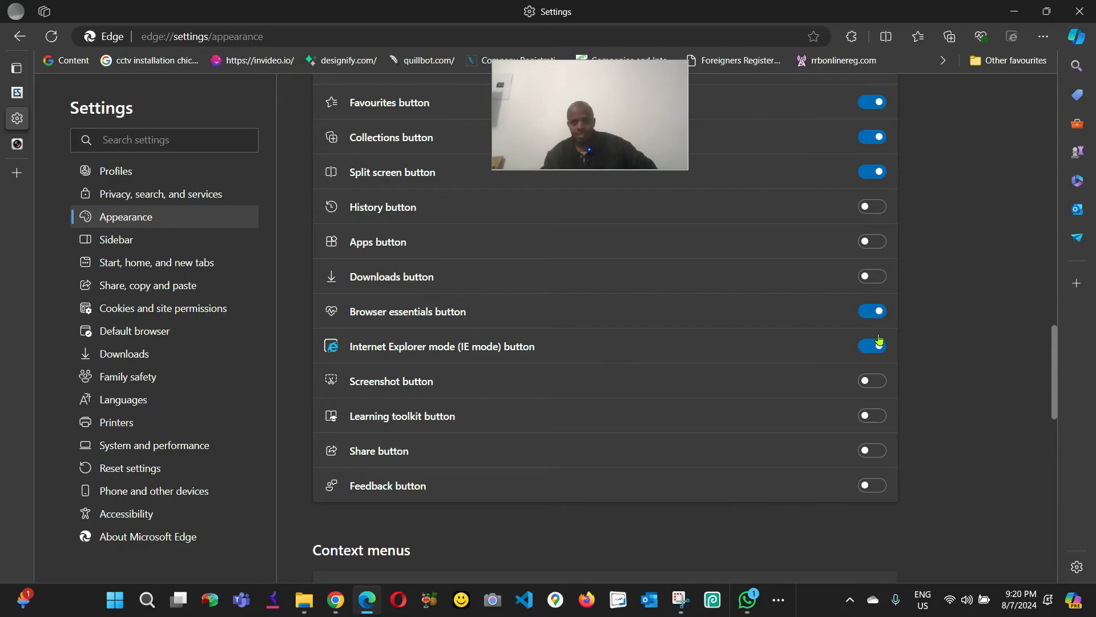
{"action": "left_click", "coordinate": [871, 345]}
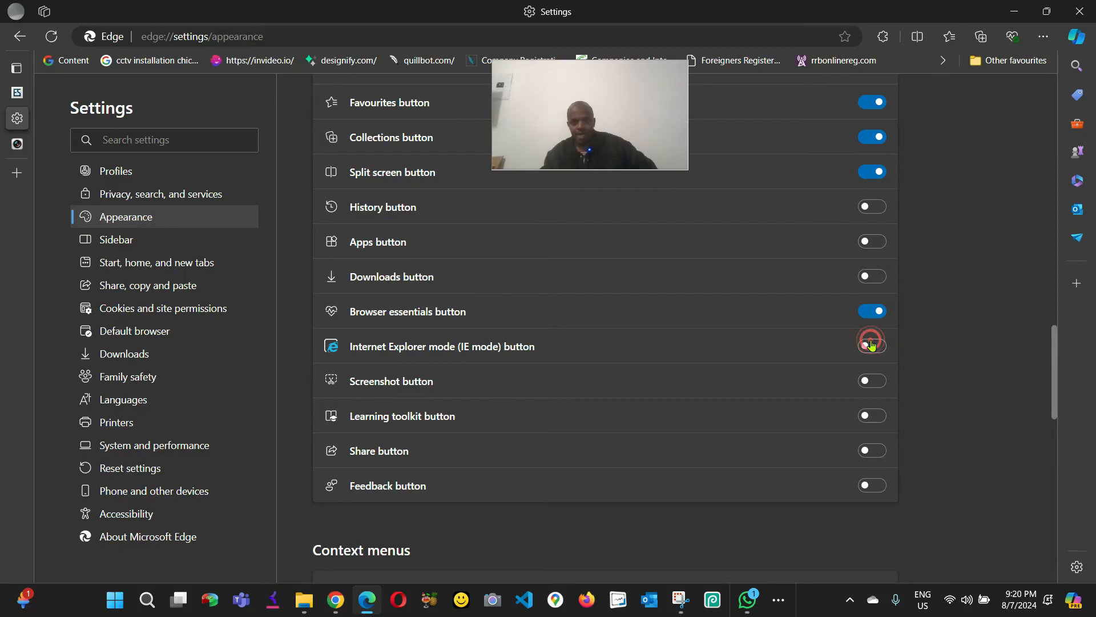
{"action": "left_click", "coordinate": [872, 345]}
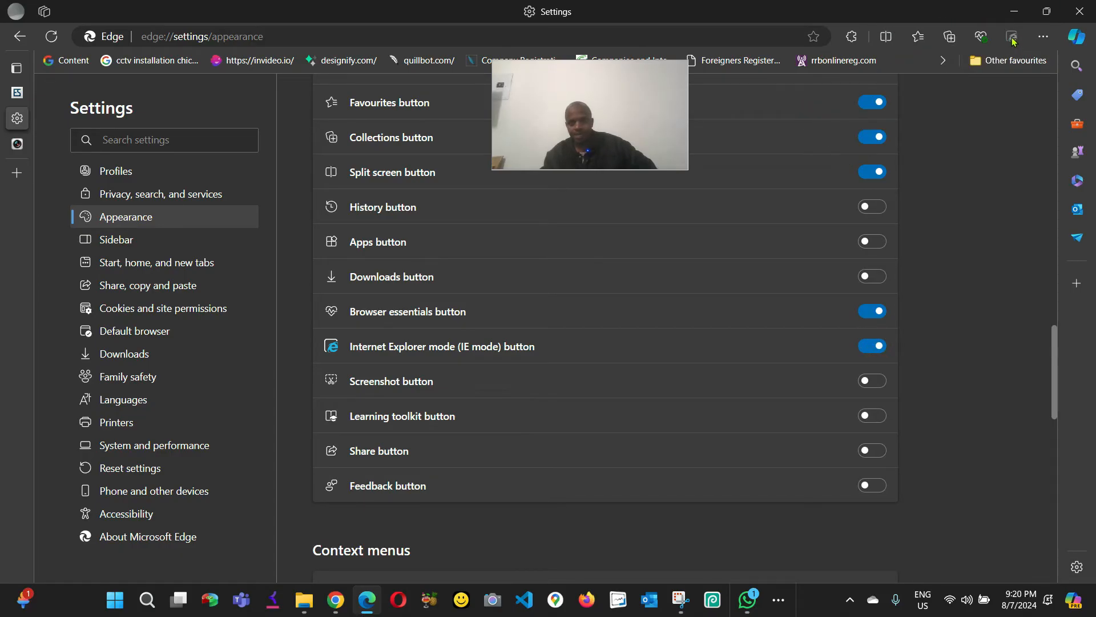
{"action": "left_click", "coordinate": [872, 346]}
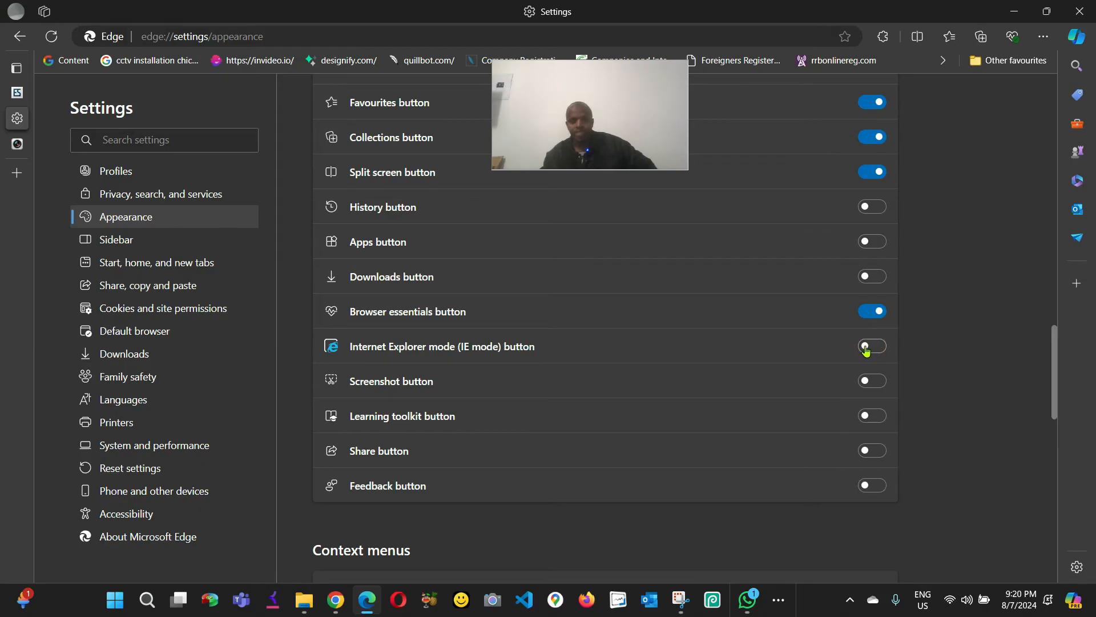
{"action": "left_click", "coordinate": [872, 345]}
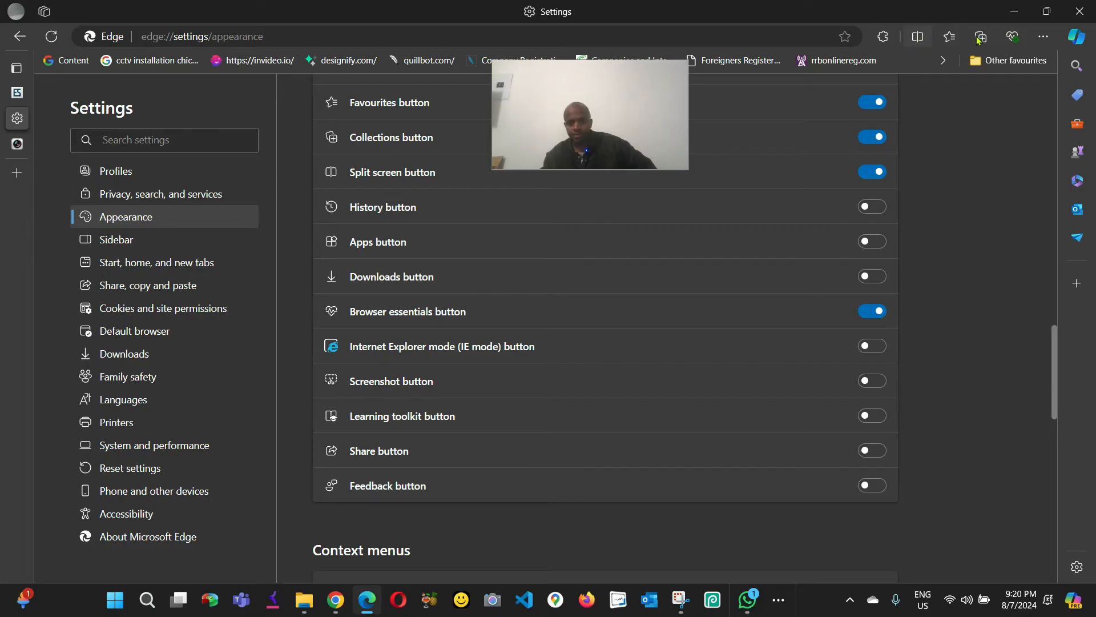
{"action": "mouse_move", "coordinate": [950, 43]}
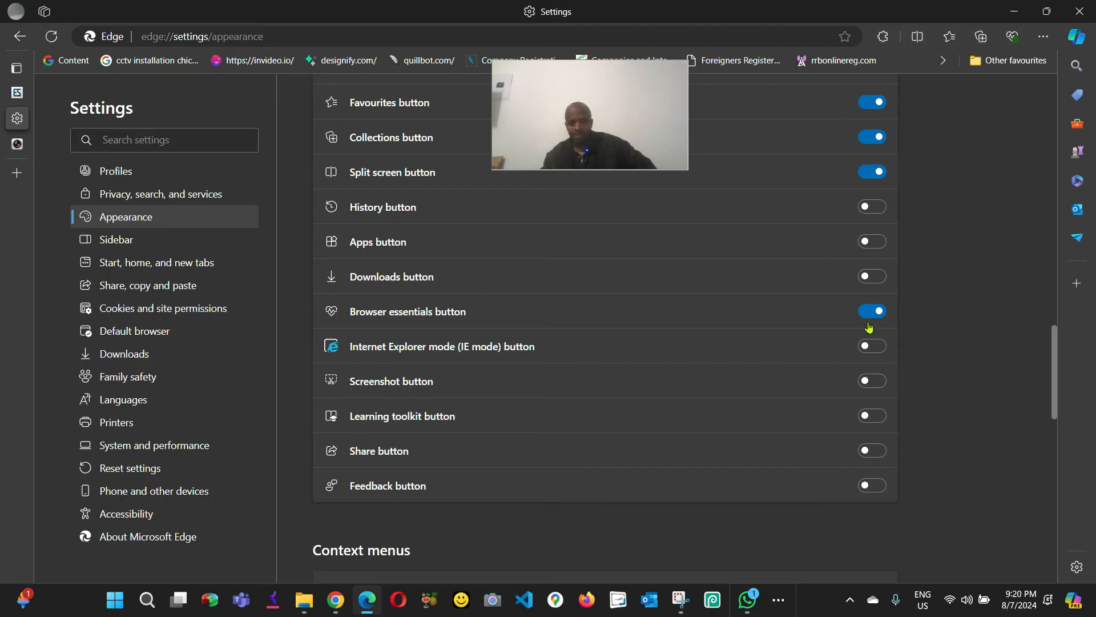
{"action": "left_click", "coordinate": [871, 345]}
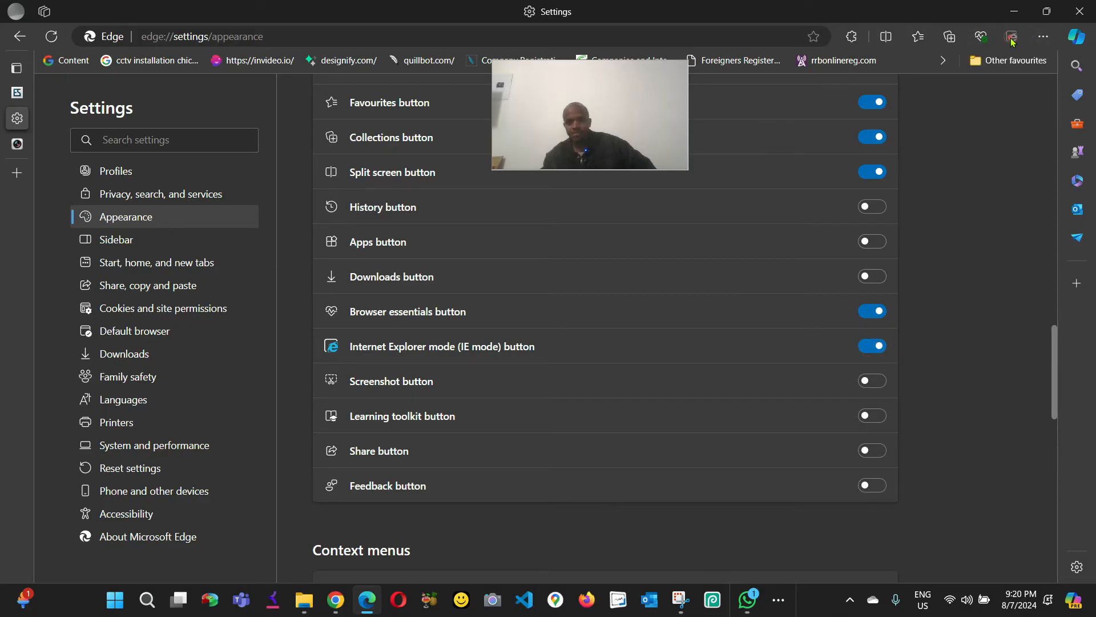
{"action": "mouse_move", "coordinate": [998, 30]}
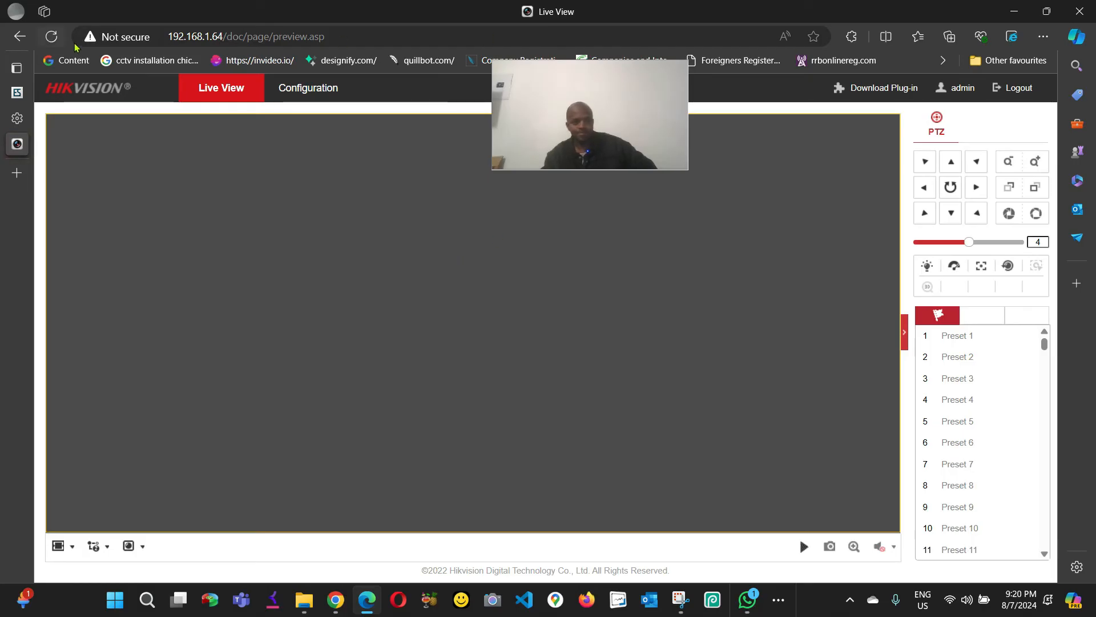
Step: Reload the camera page in Internet Explorer mode from the toolbar
{"action": "left_click", "coordinate": [51, 37]}
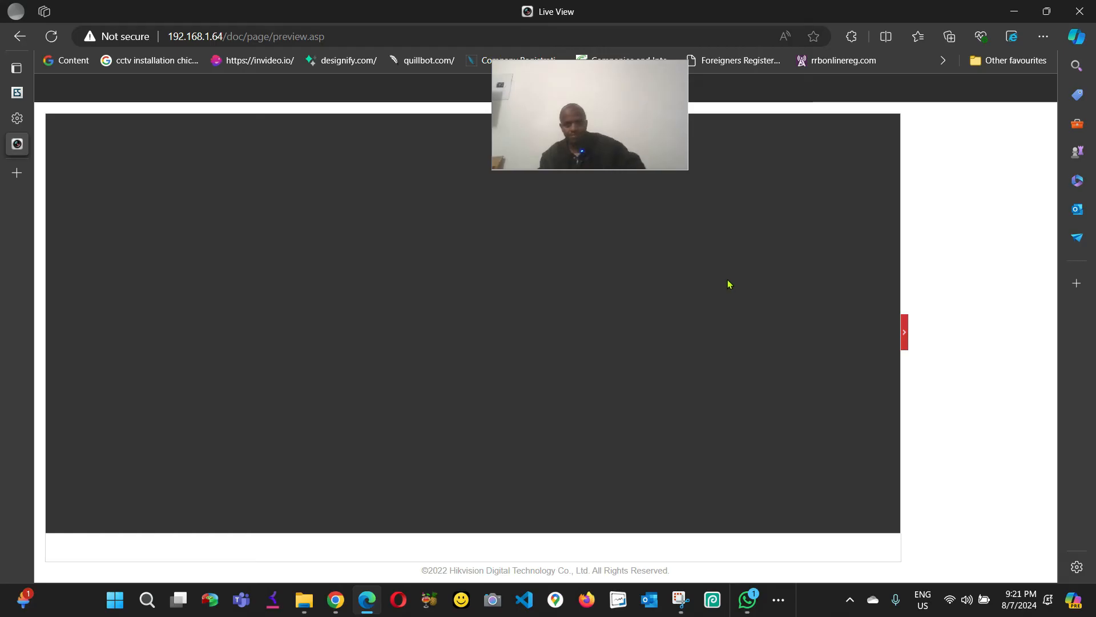
{"action": "left_click", "coordinate": [902, 331]}
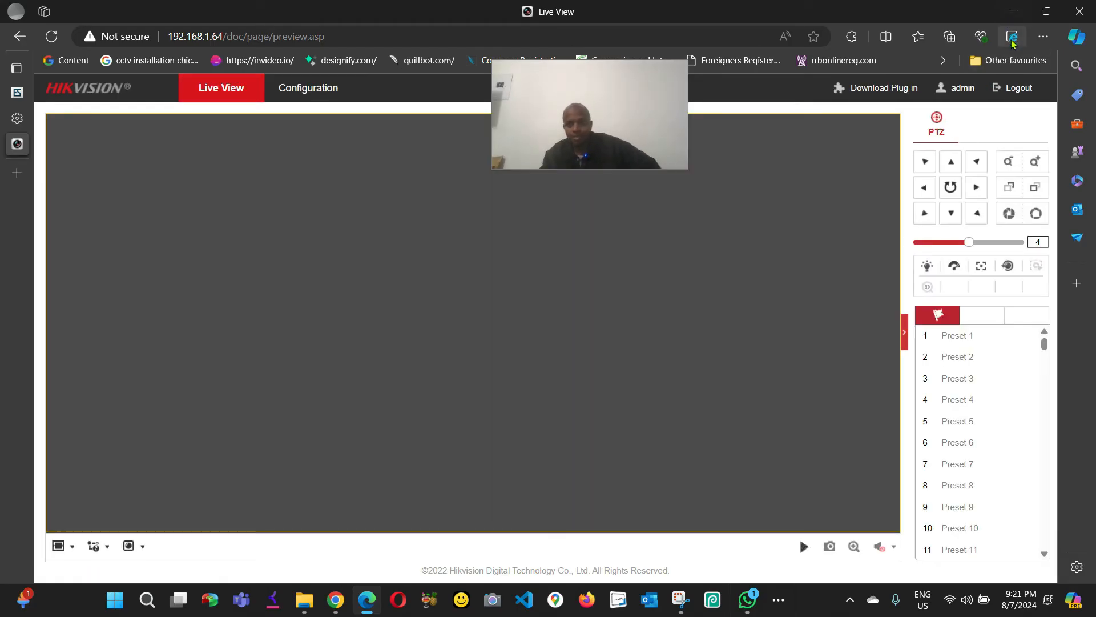
{"action": "left_click", "coordinate": [50, 36]}
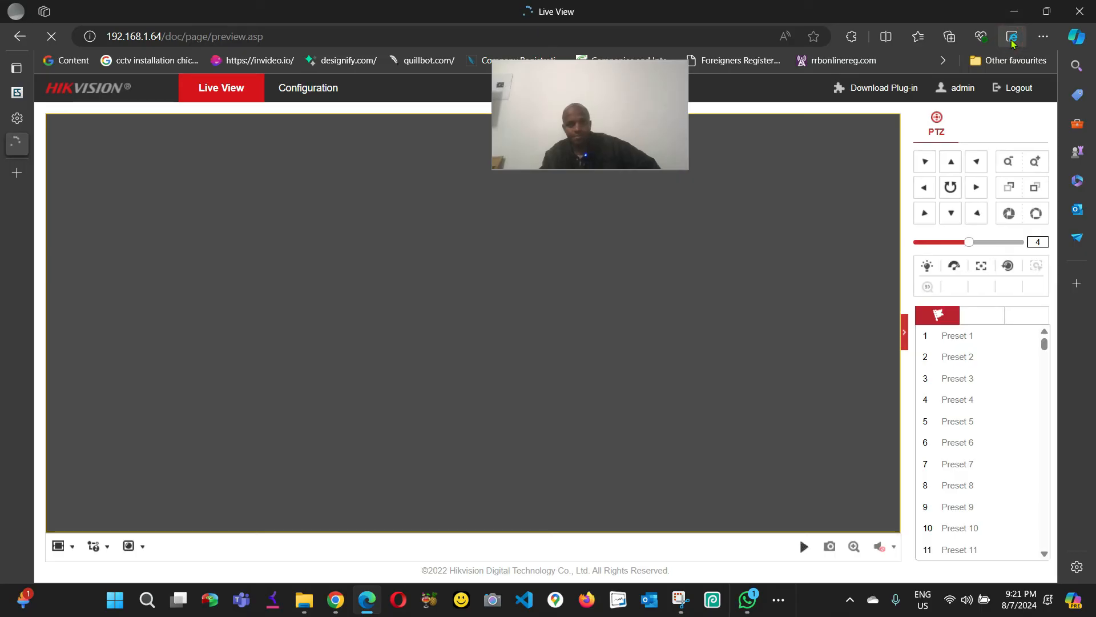
Step: Exit IE mode and refresh the blank camera page, which shows a 'This page is having a problem' error
{"action": "left_click", "coordinate": [1017, 87]}
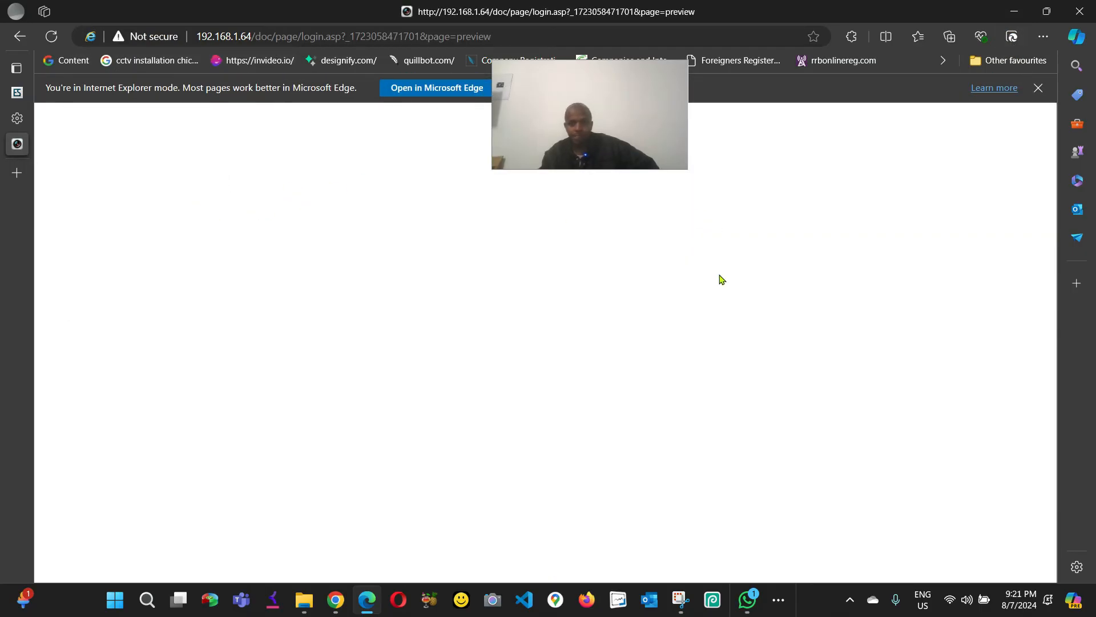
{"action": "mouse_move", "coordinate": [1011, 36]}
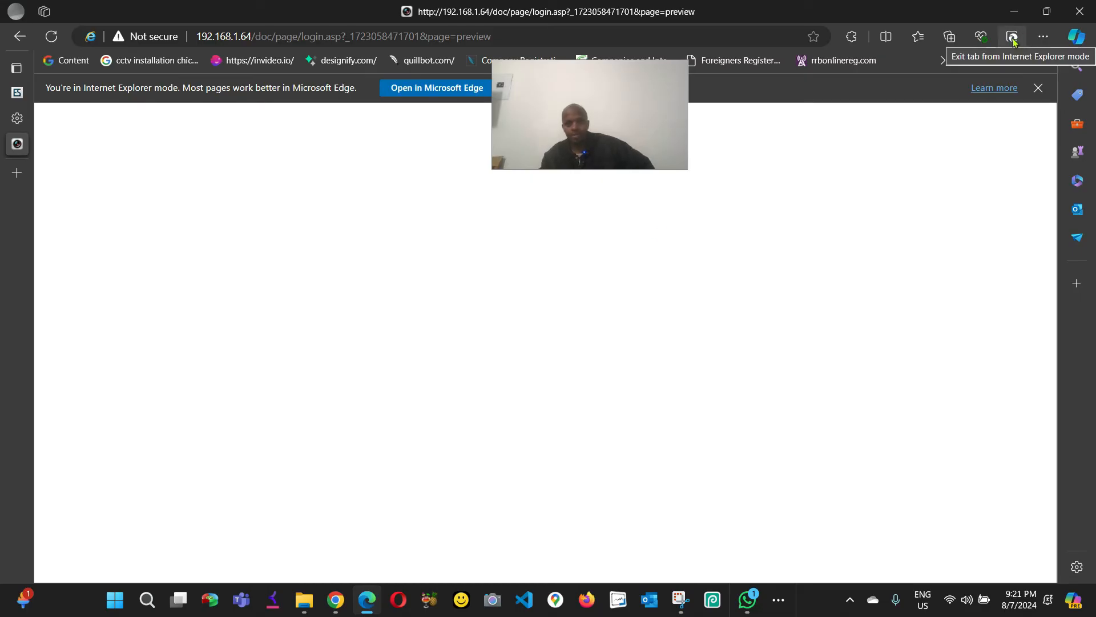
{"action": "mouse_move", "coordinate": [433, 281]}
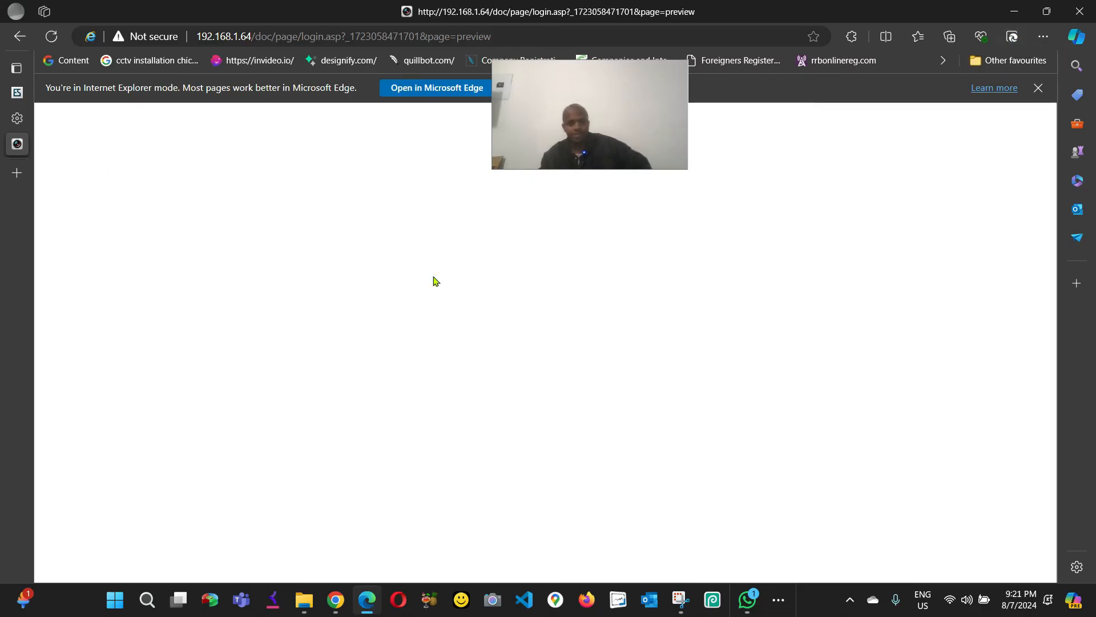
{"action": "left_click", "coordinate": [50, 37]}
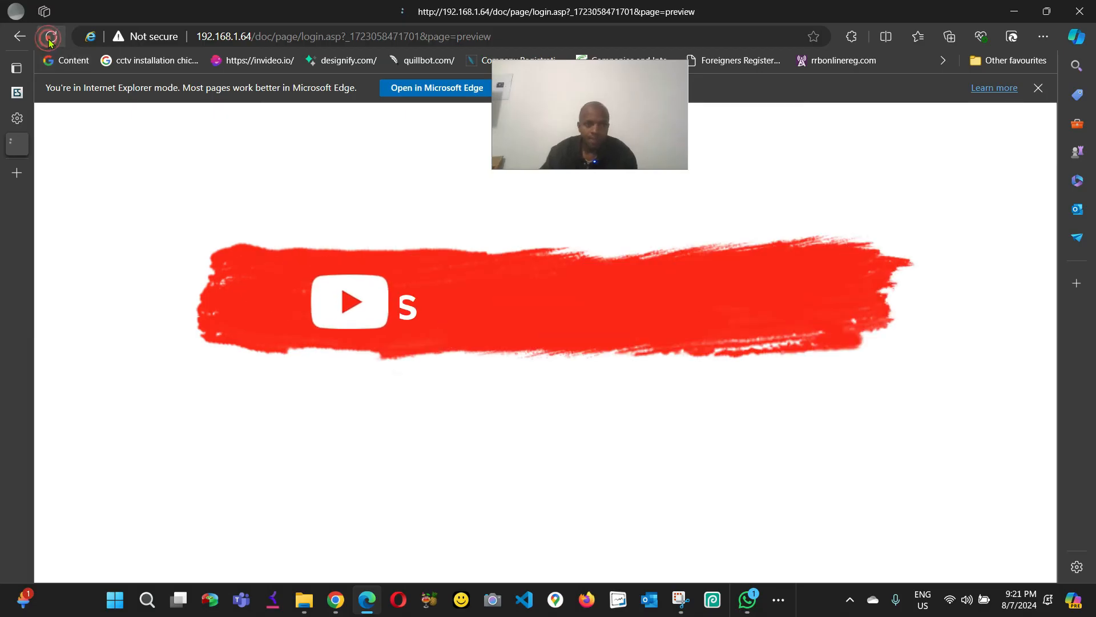
{"action": "left_click", "coordinate": [49, 36]}
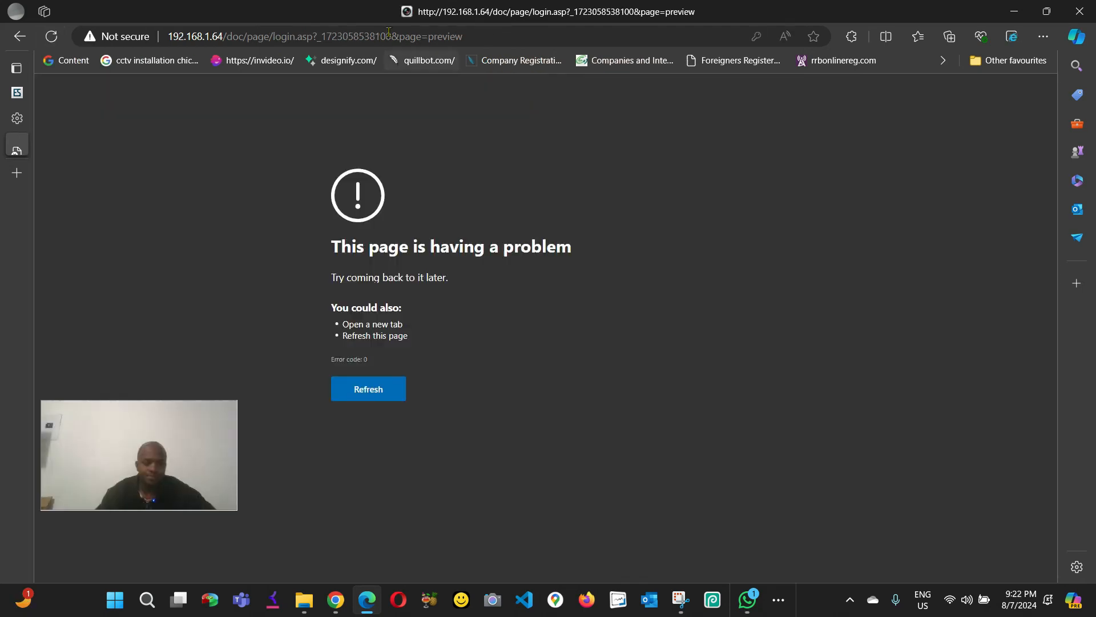
Step: Navigate to 192.168.1.64/ and load the camera's Login page
{"action": "left_click", "coordinate": [315, 37]}
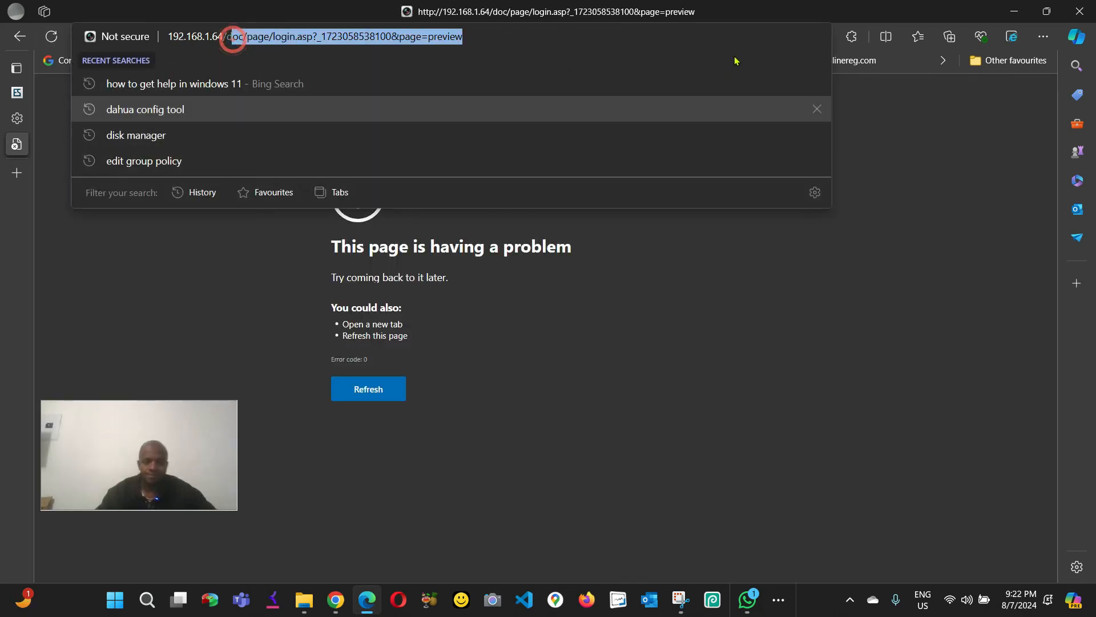
{"action": "type", "text": "192.168.1.64/"}
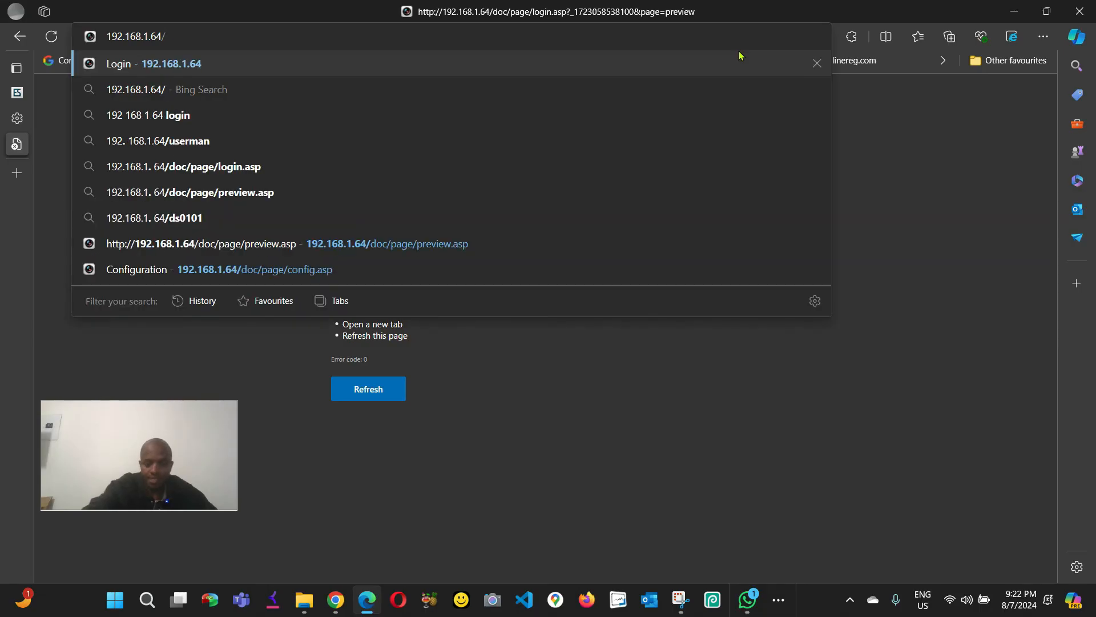
{"action": "left_click", "coordinate": [152, 63]}
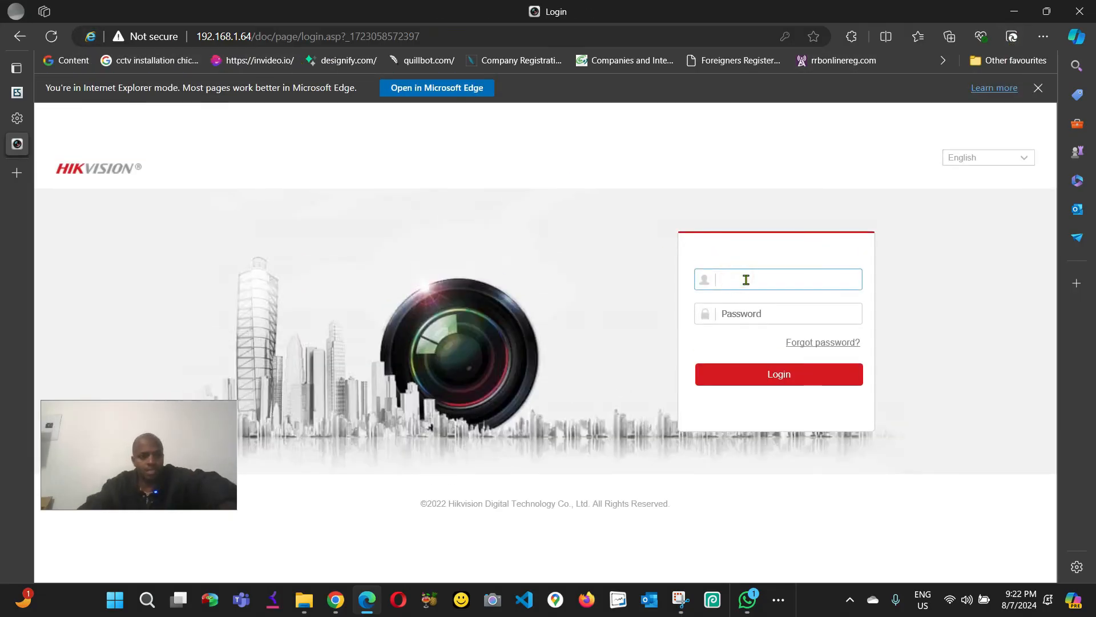
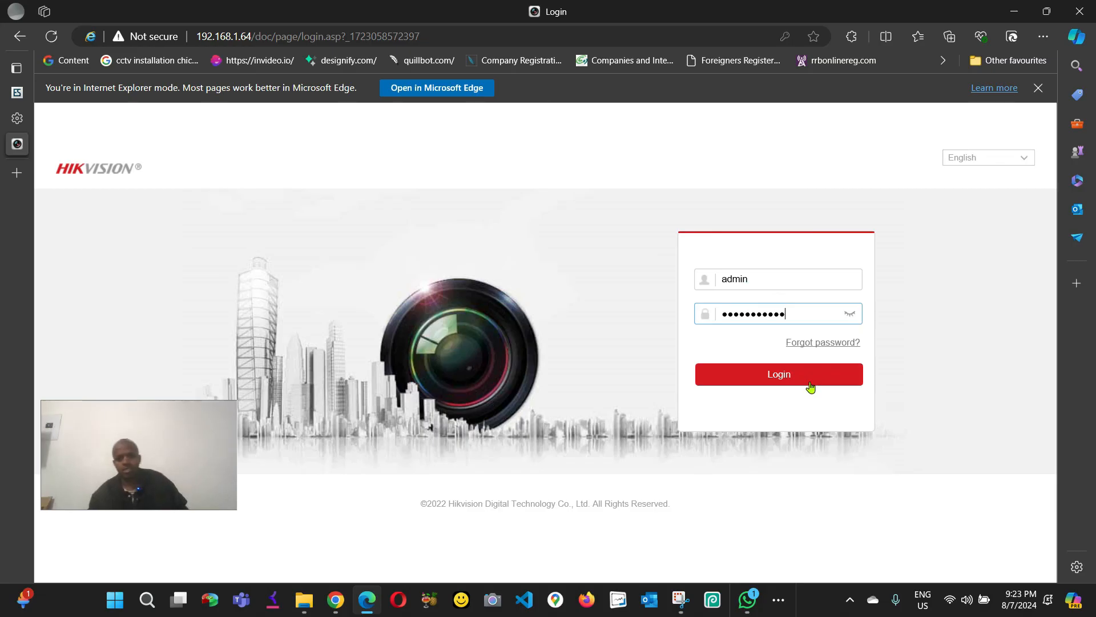
Step: Log in as admin with the password, bringing up Camera 01's live view
{"action": "left_click", "coordinate": [778, 373]}
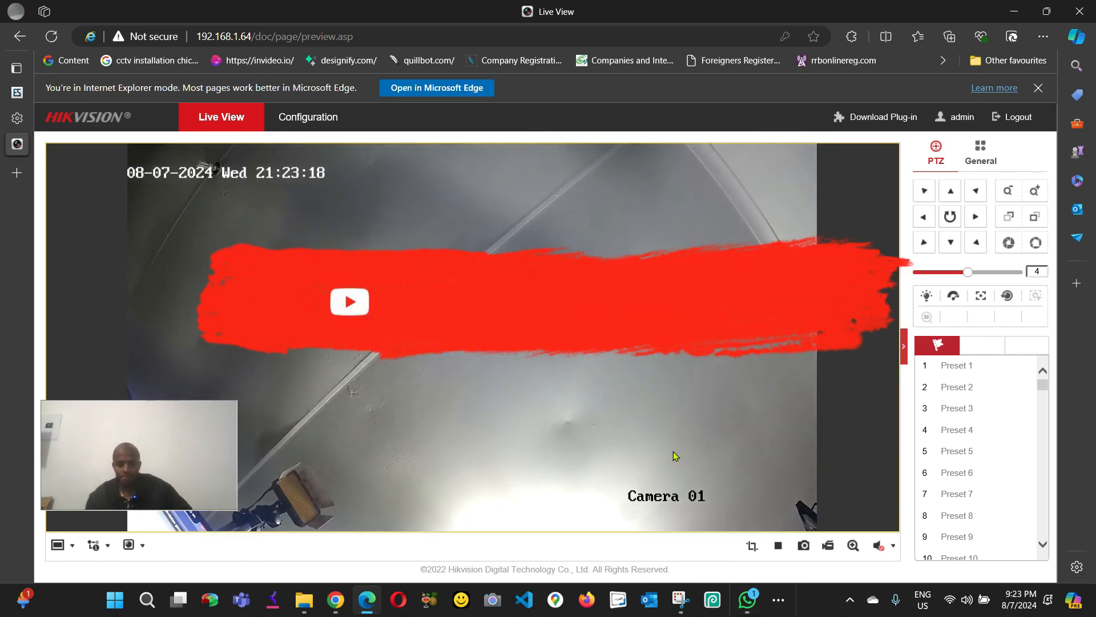
{"action": "mouse_move", "coordinate": [1011, 37]}
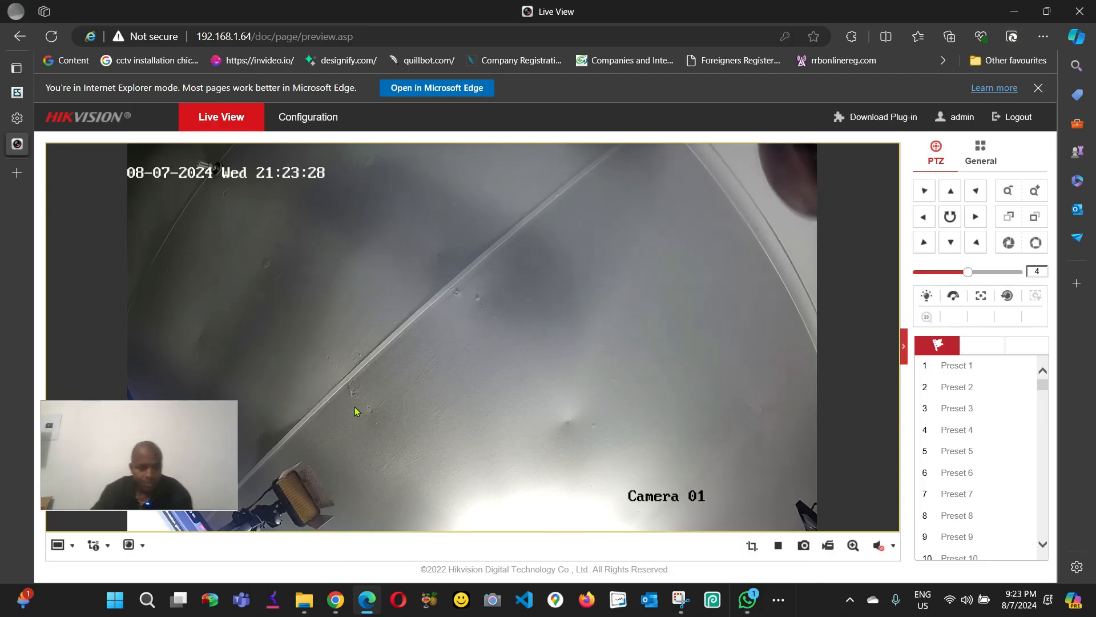
{"action": "mouse_move", "coordinate": [383, 419]}
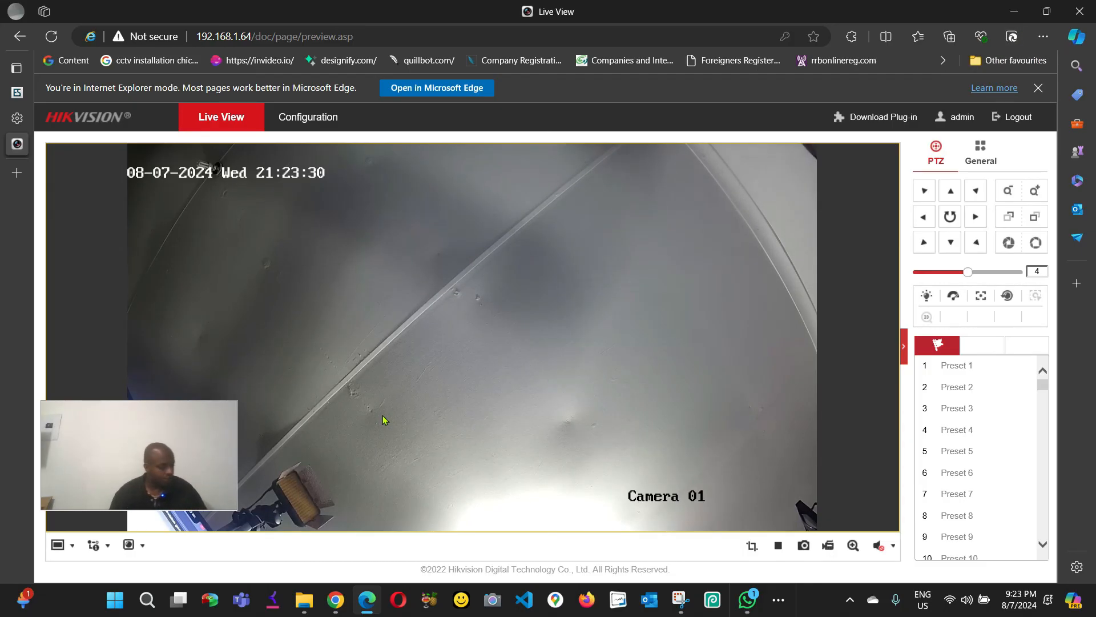